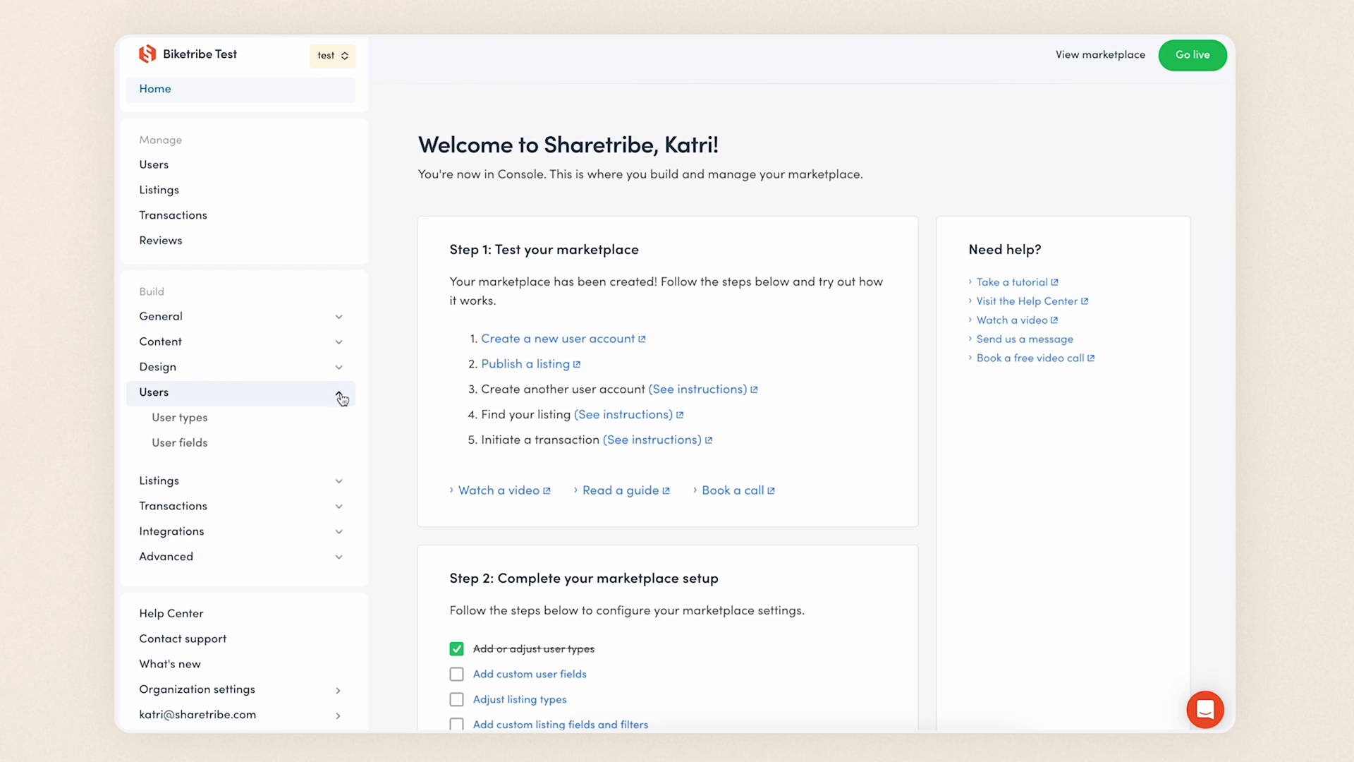
Open the User types settings and add a new, unnamed user type
left_click(180, 417)
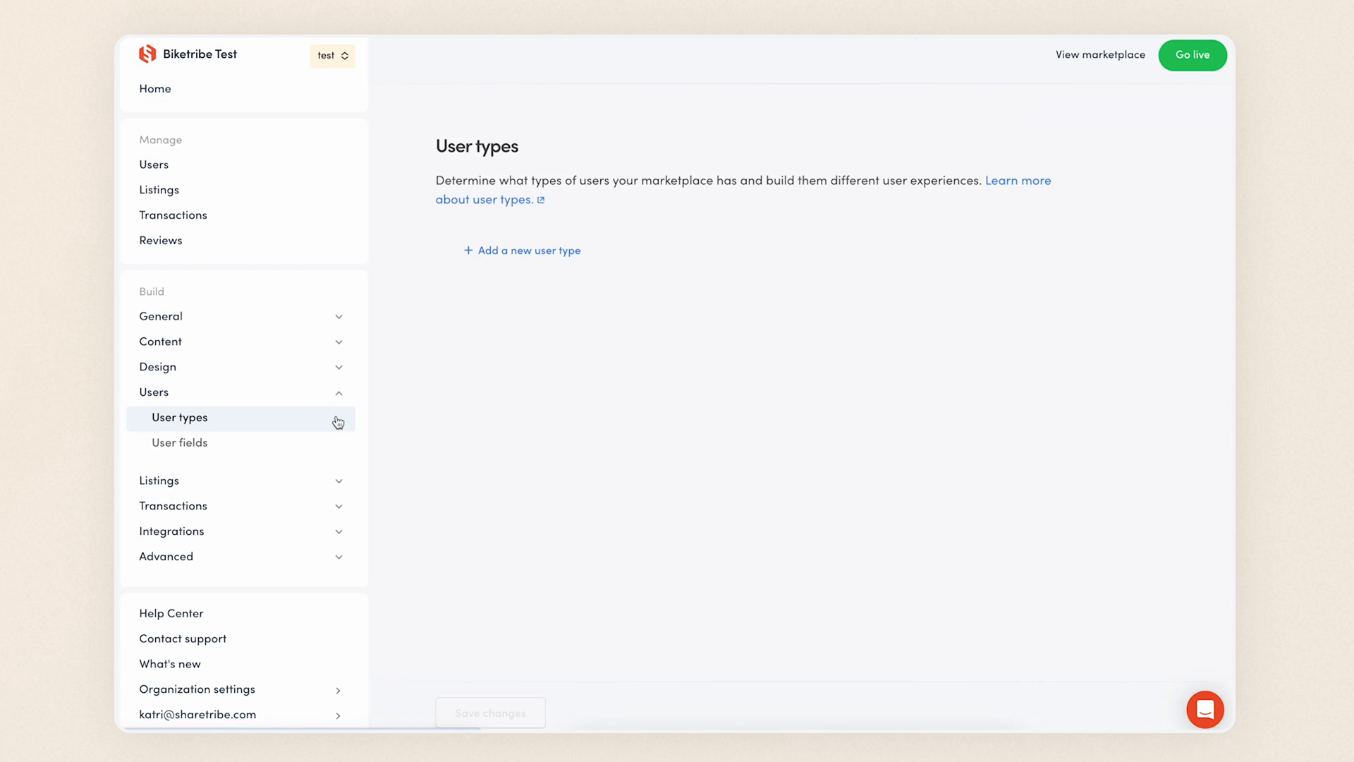
mouse_move(541, 260)
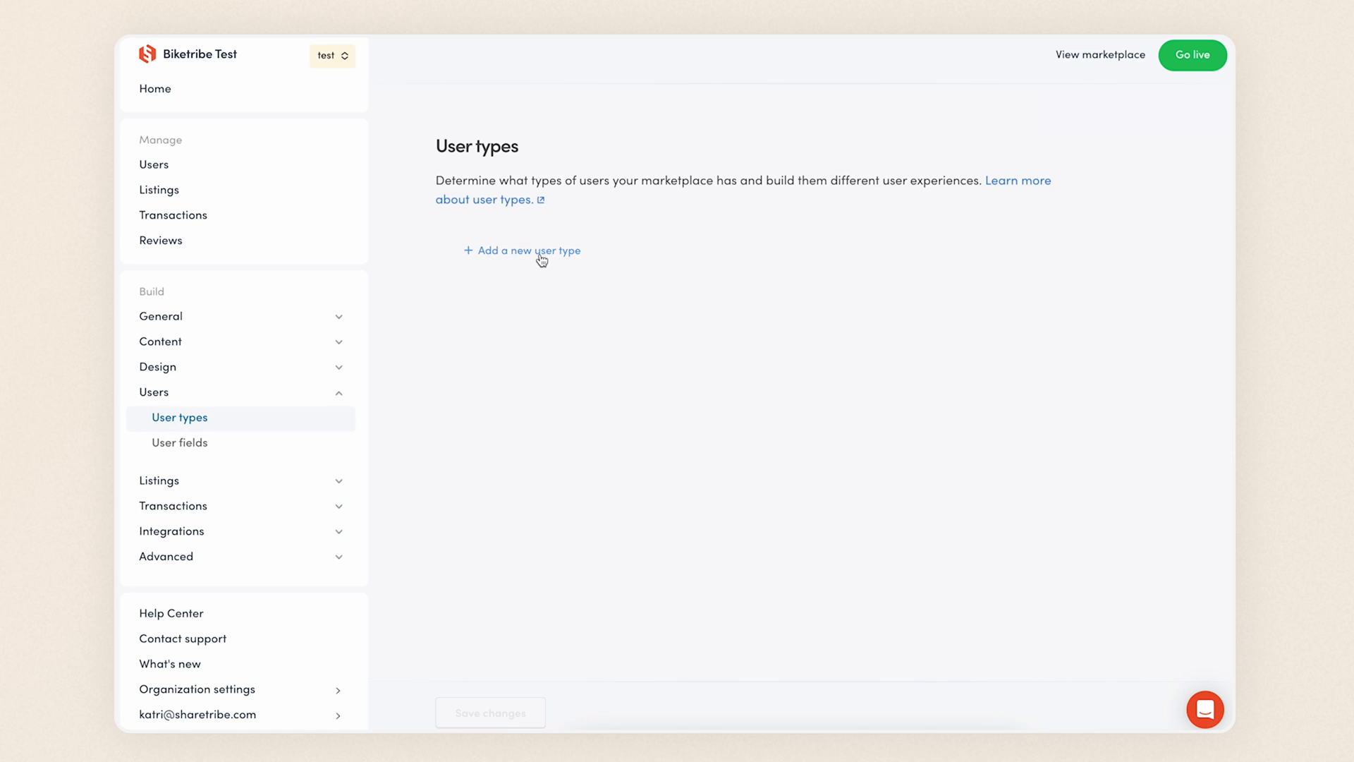
left_click(523, 250)
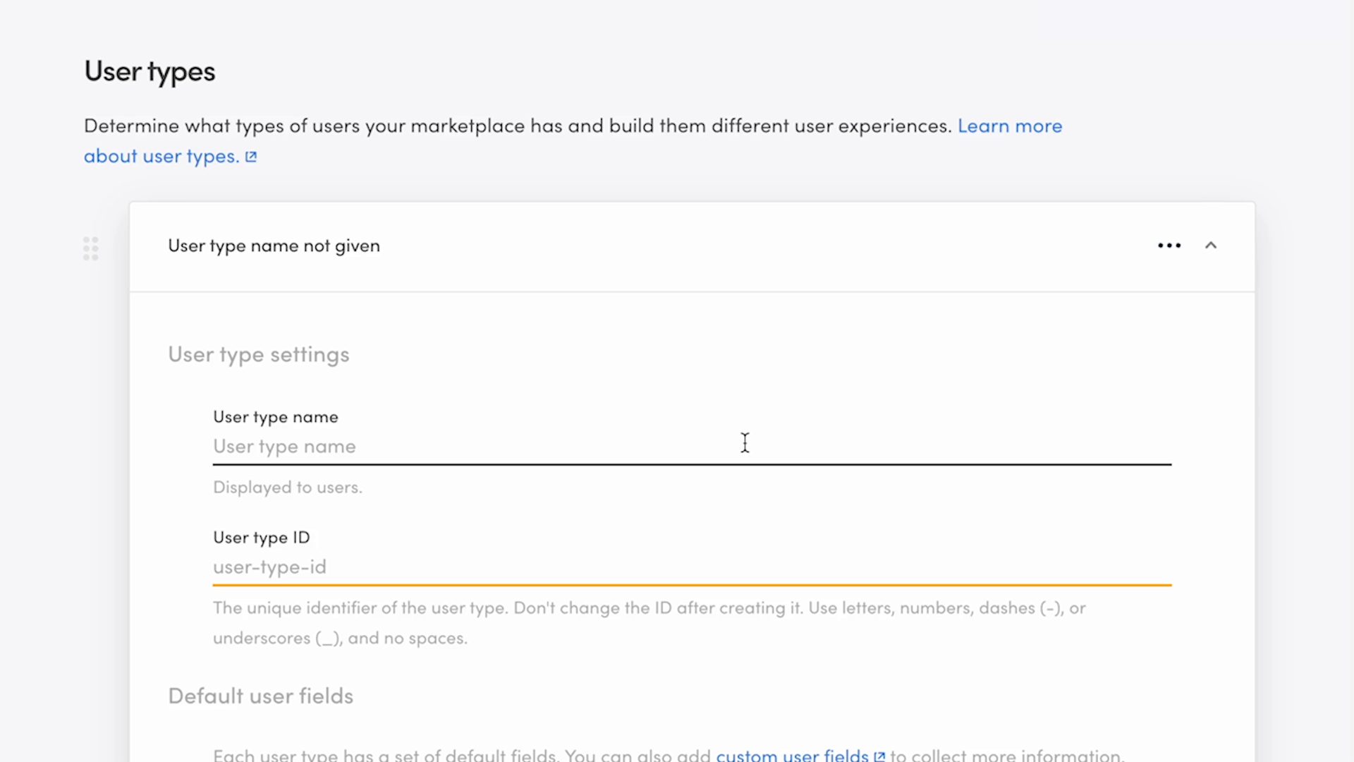
Name the new user type 'Bike owner' with the ID bike-owner
type("Bike owner")
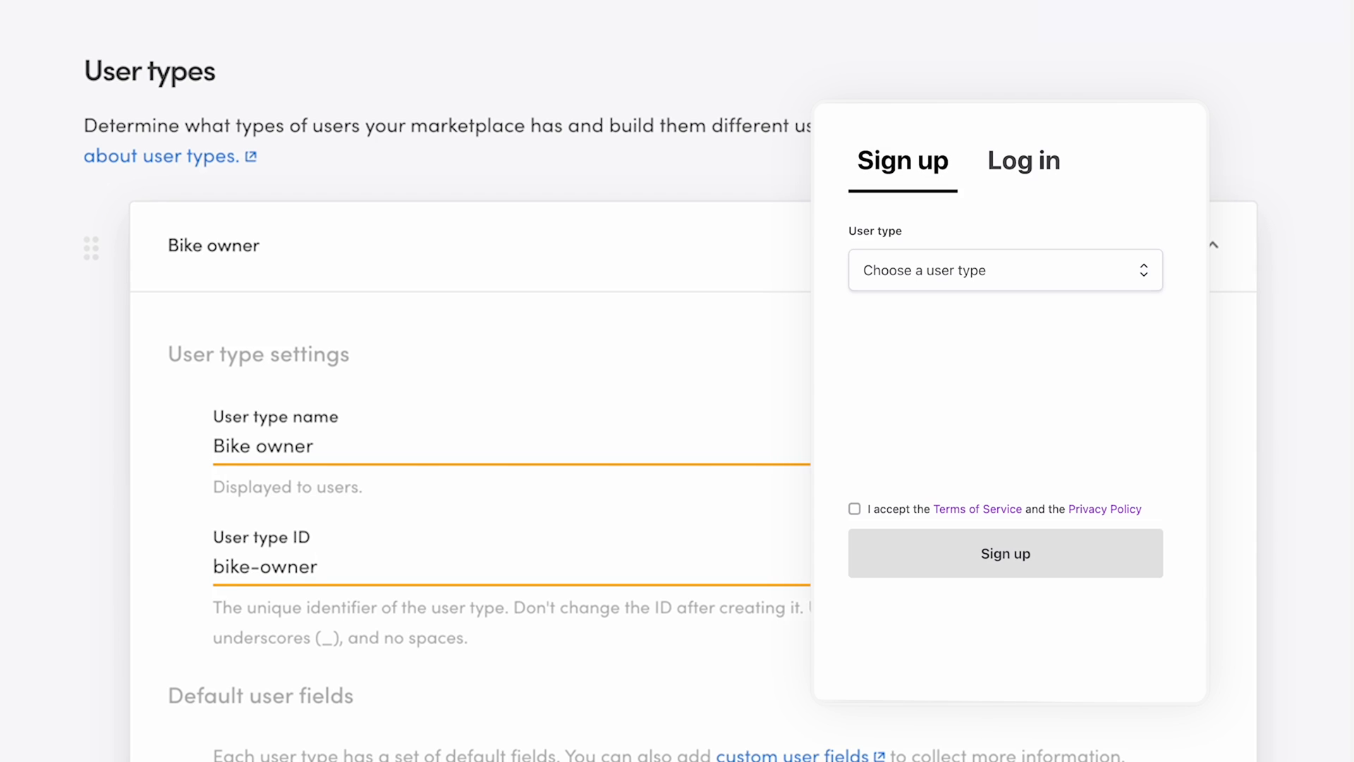
left_click(1004, 269)
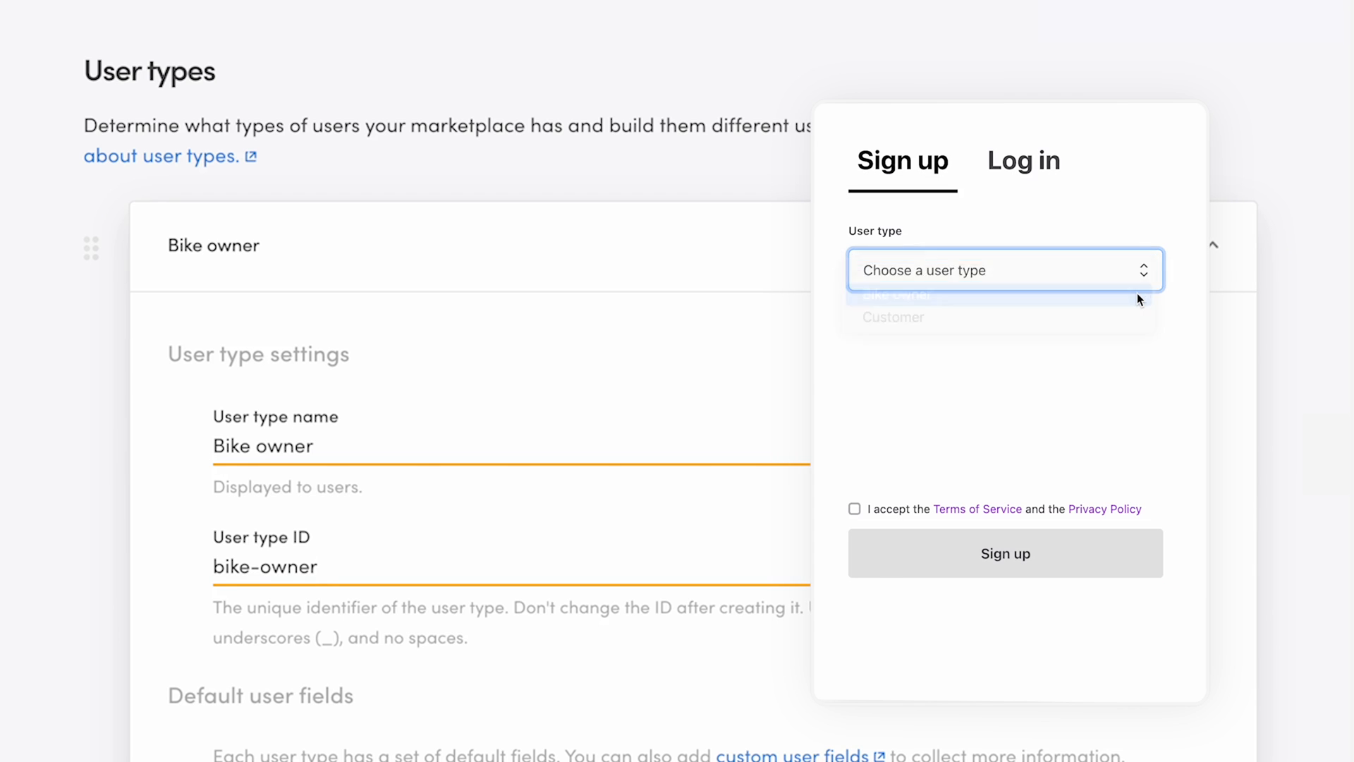
left_click(893, 316)
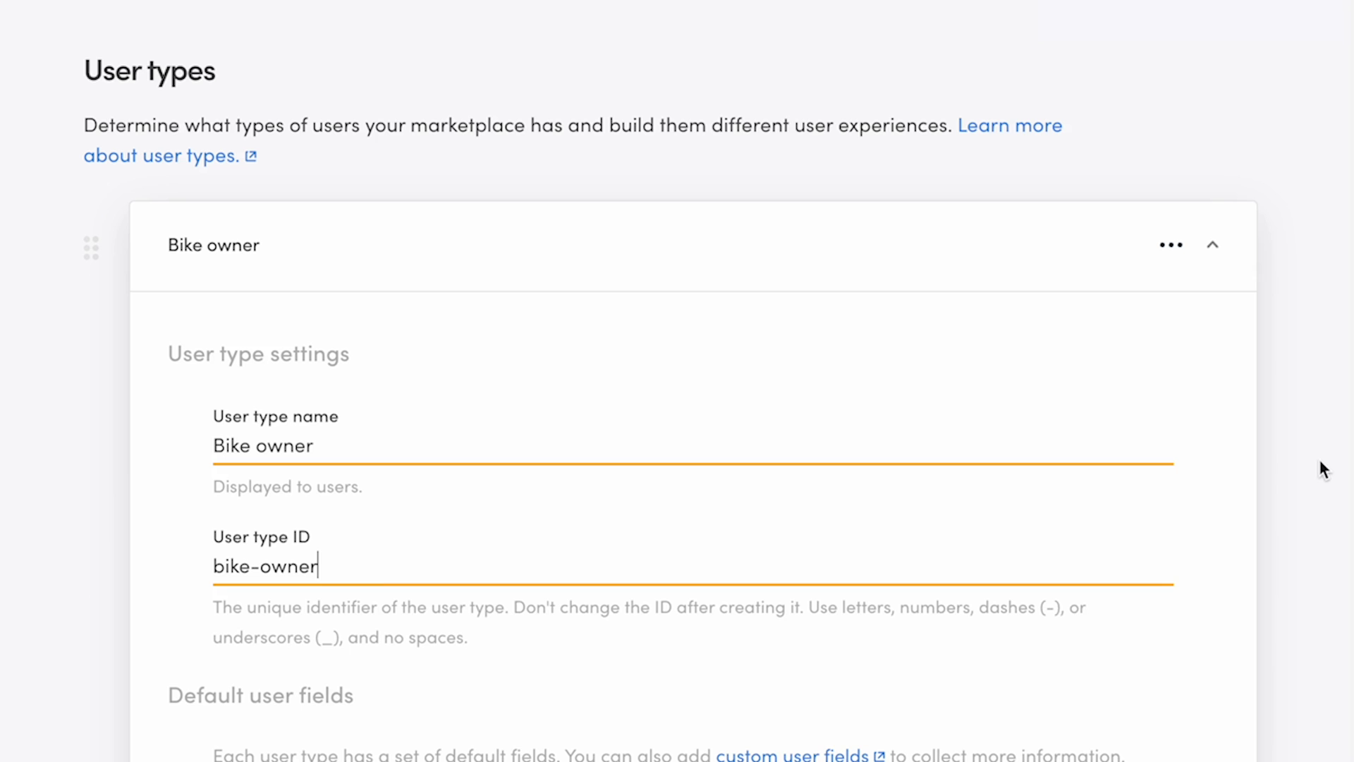
scroll("down", 3)
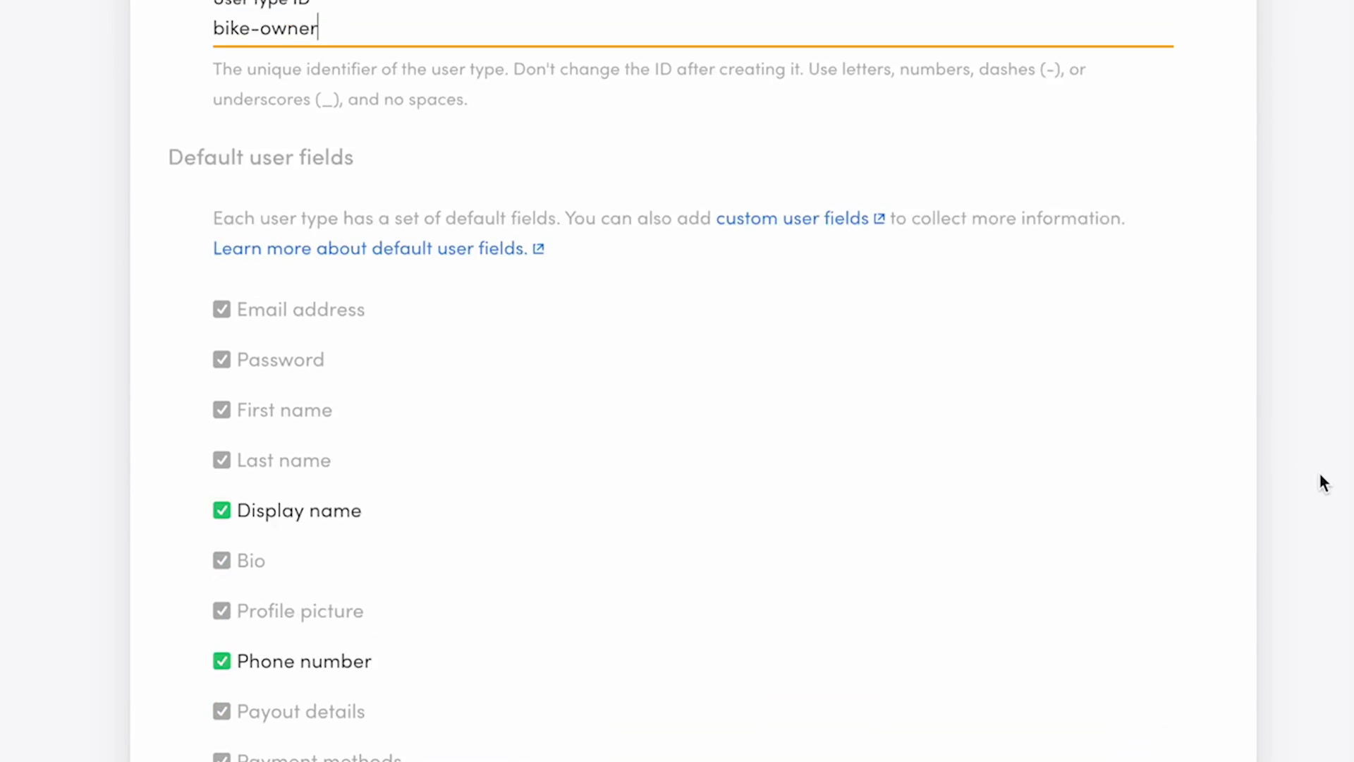
scroll("down", 3)
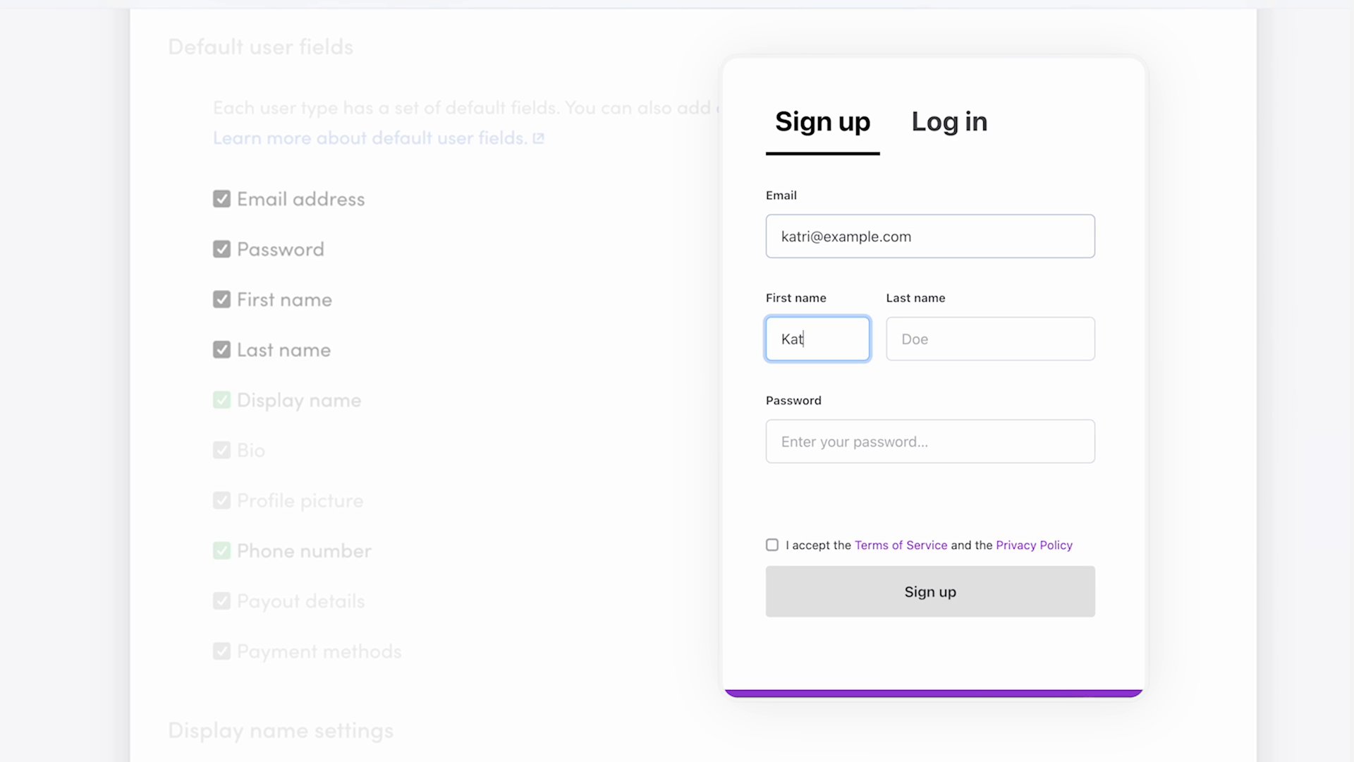
left_click(930, 441)
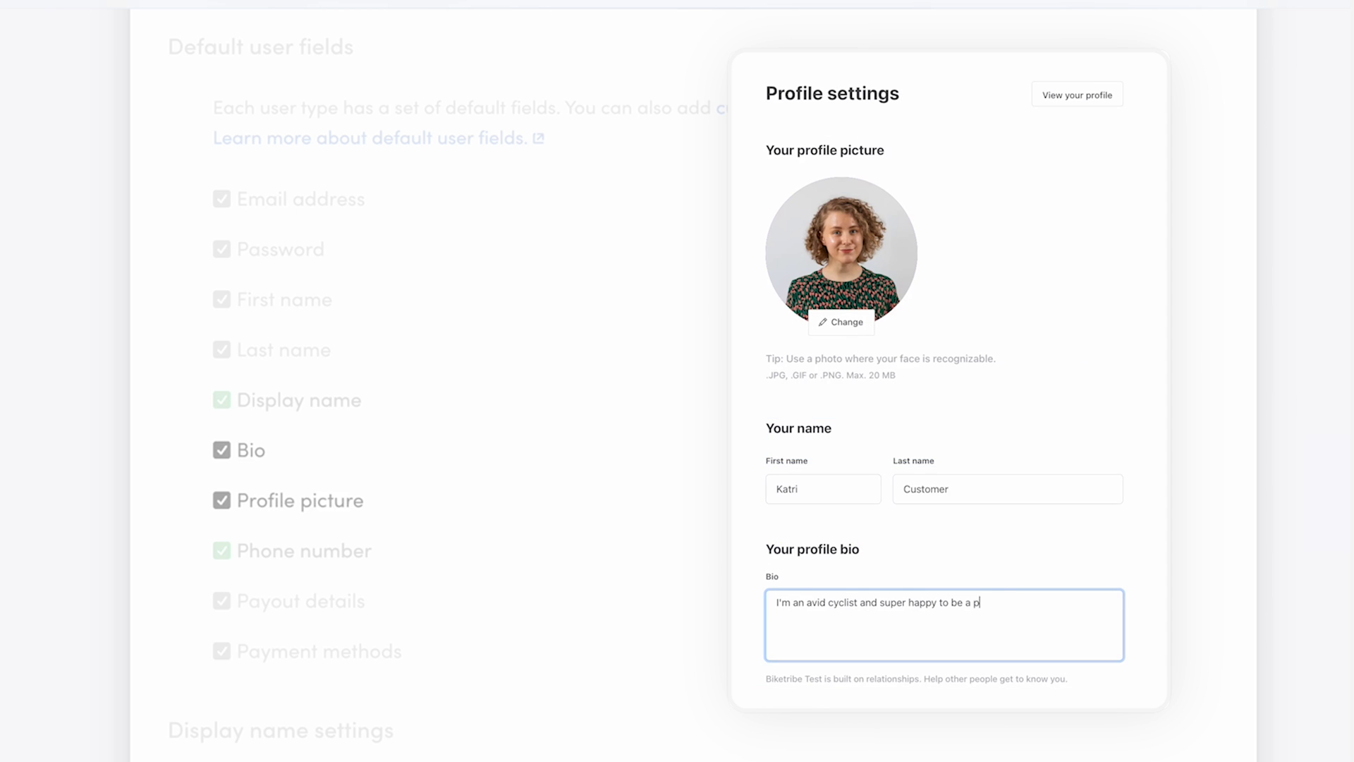
type("art of the Biketribe community!")
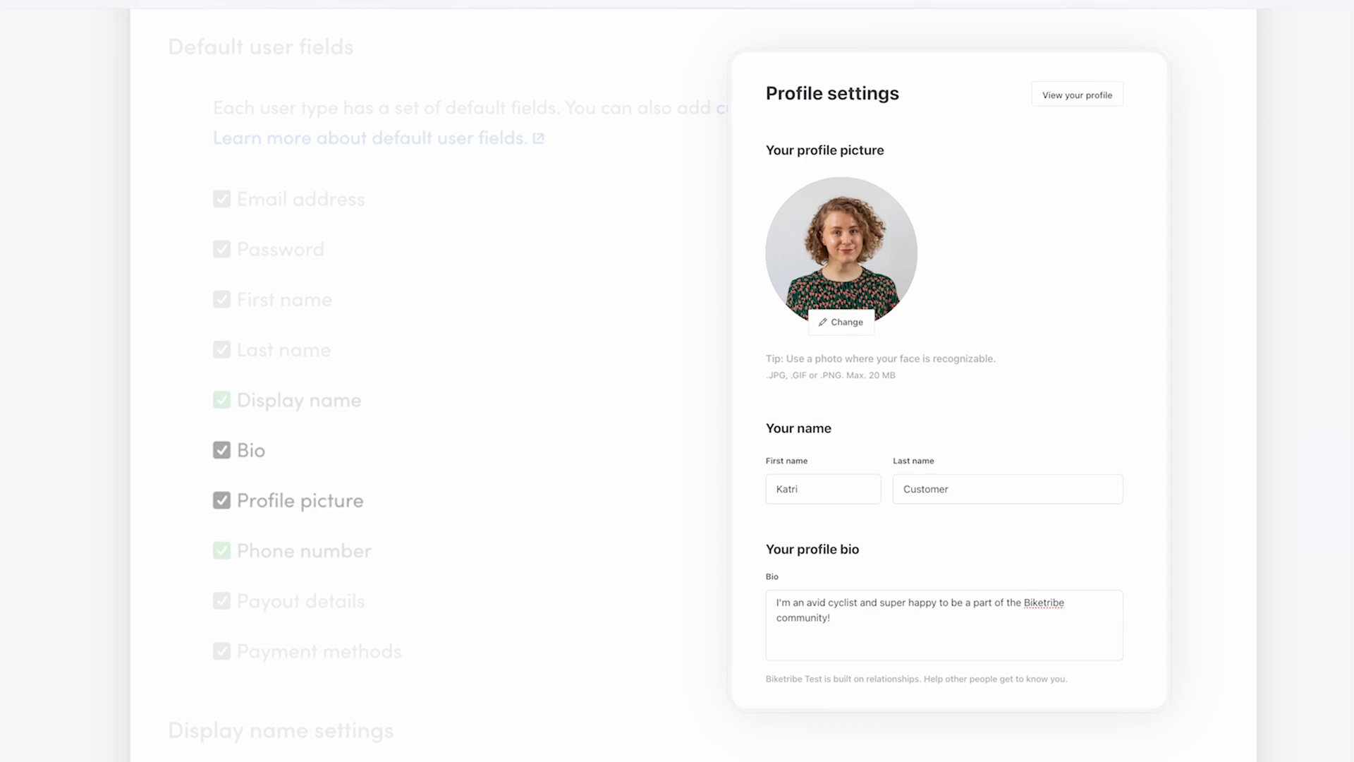
left_click(612, 378)
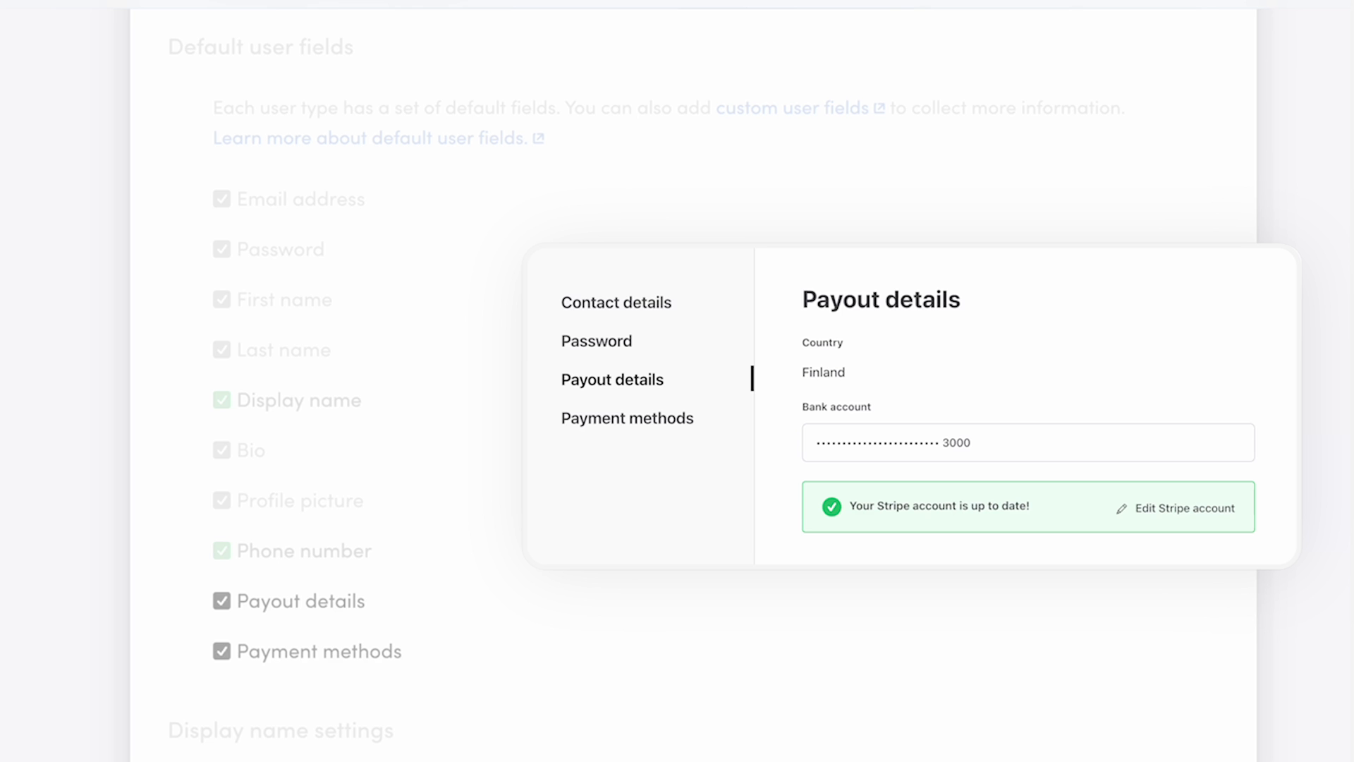
mouse_move(749, 416)
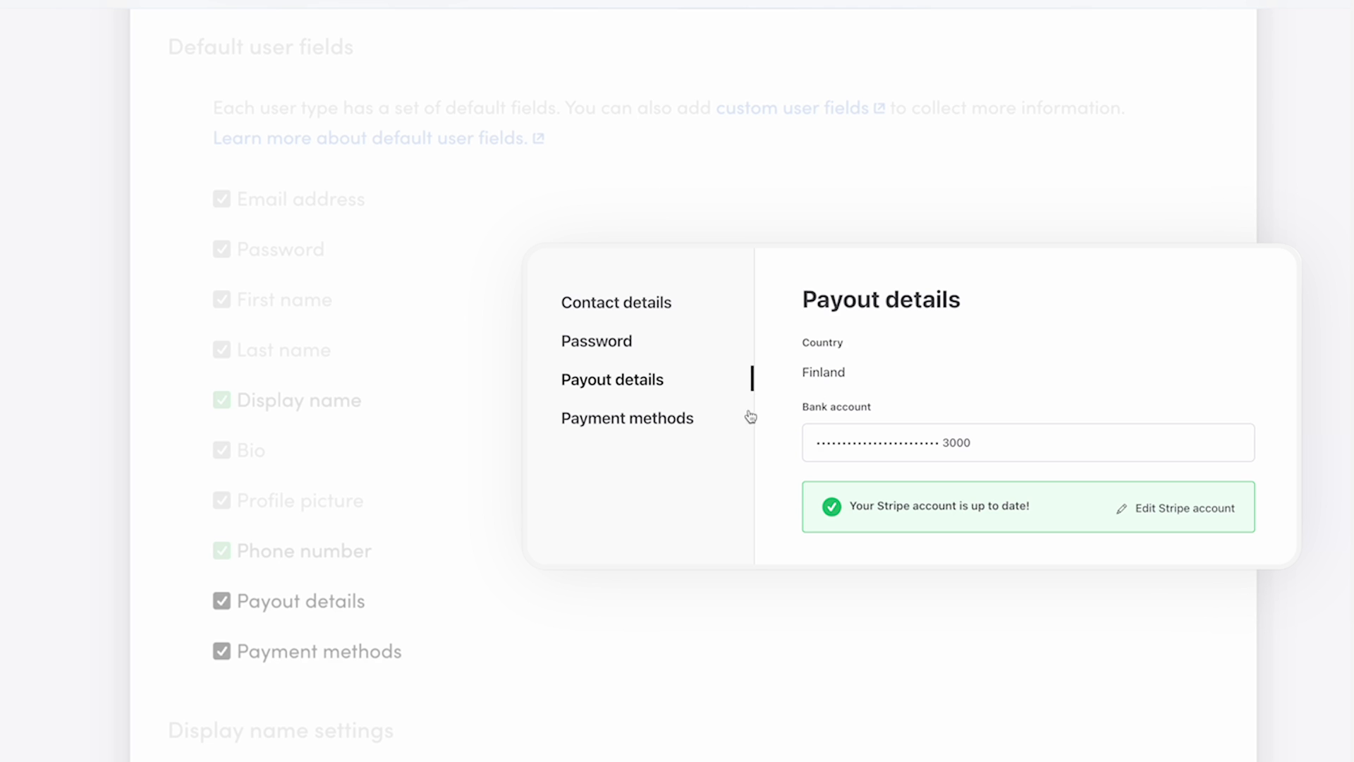
left_click(627, 417)
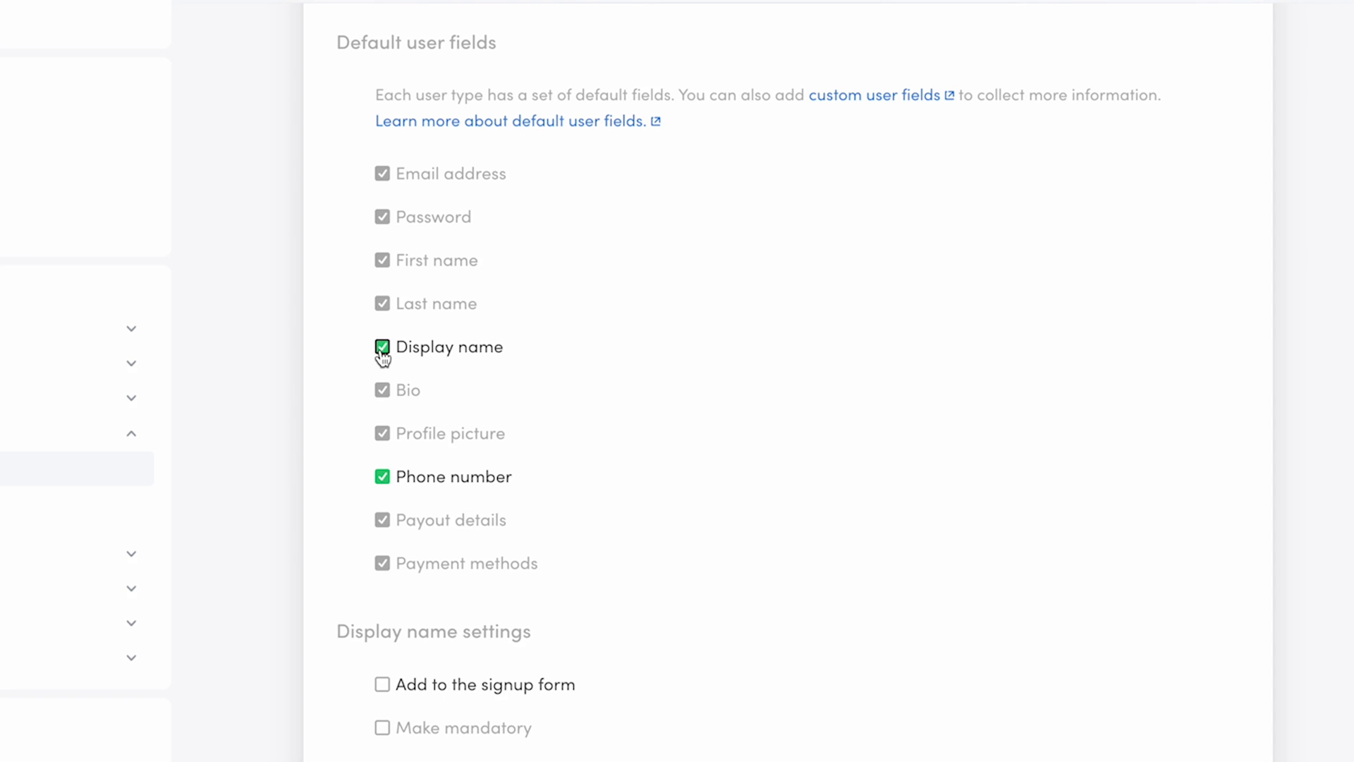
Toggle Display name off and back on, and uncheck Phone number
left_click(381, 347)
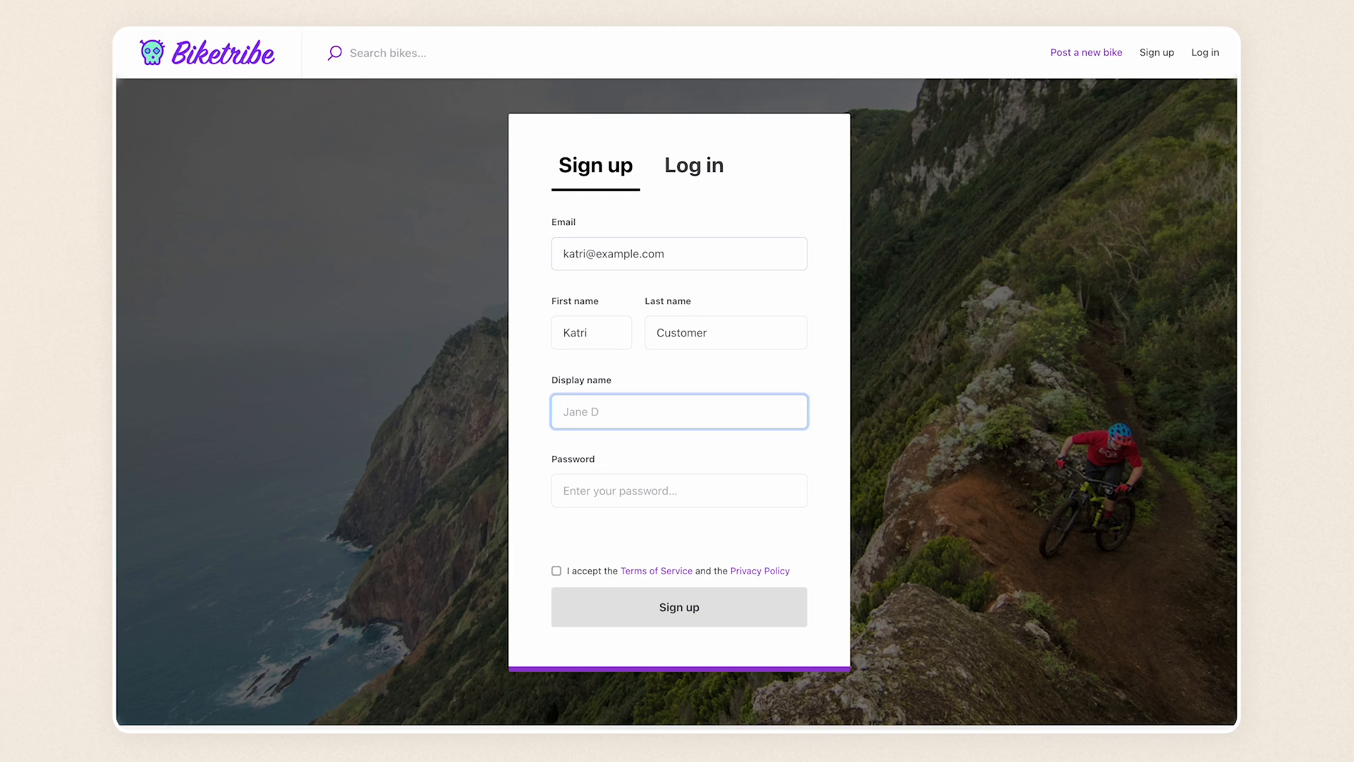
type("Happy Cyclis")
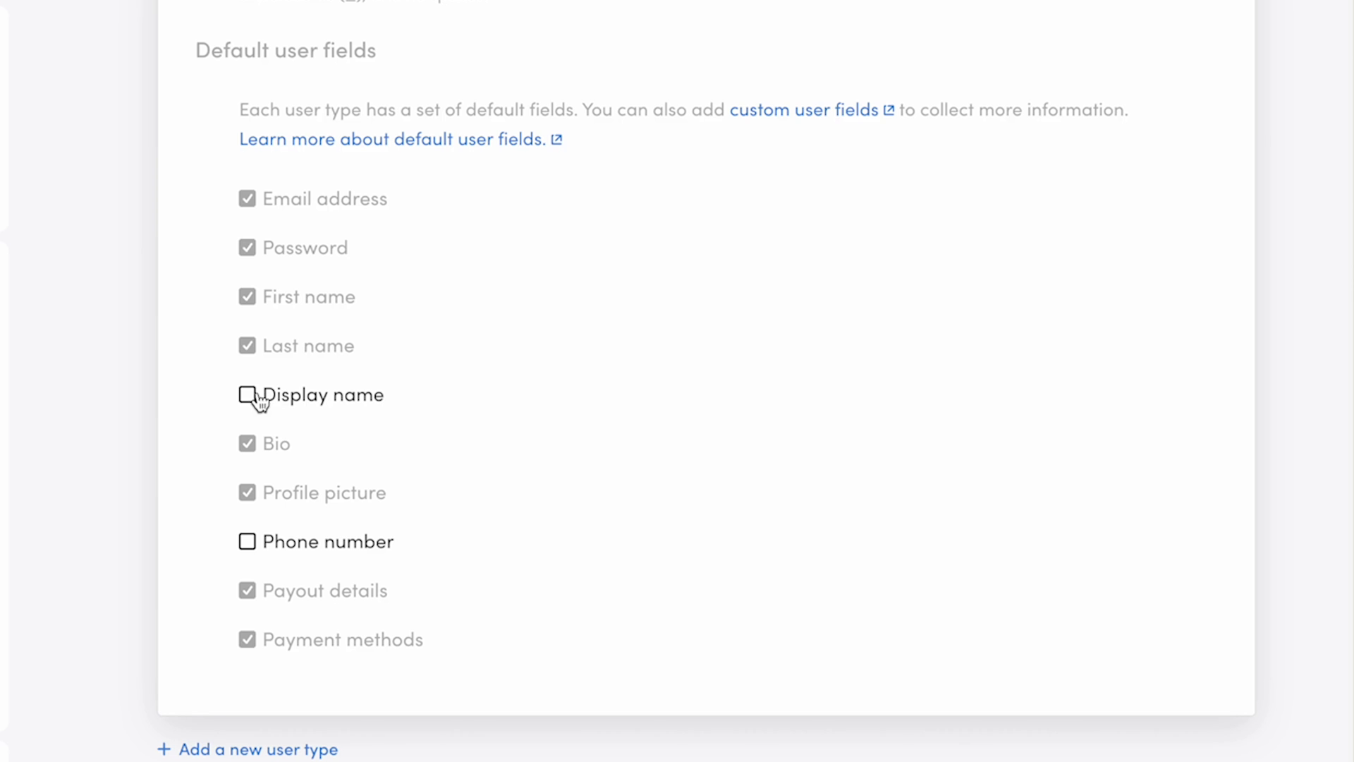
left_click(246, 394)
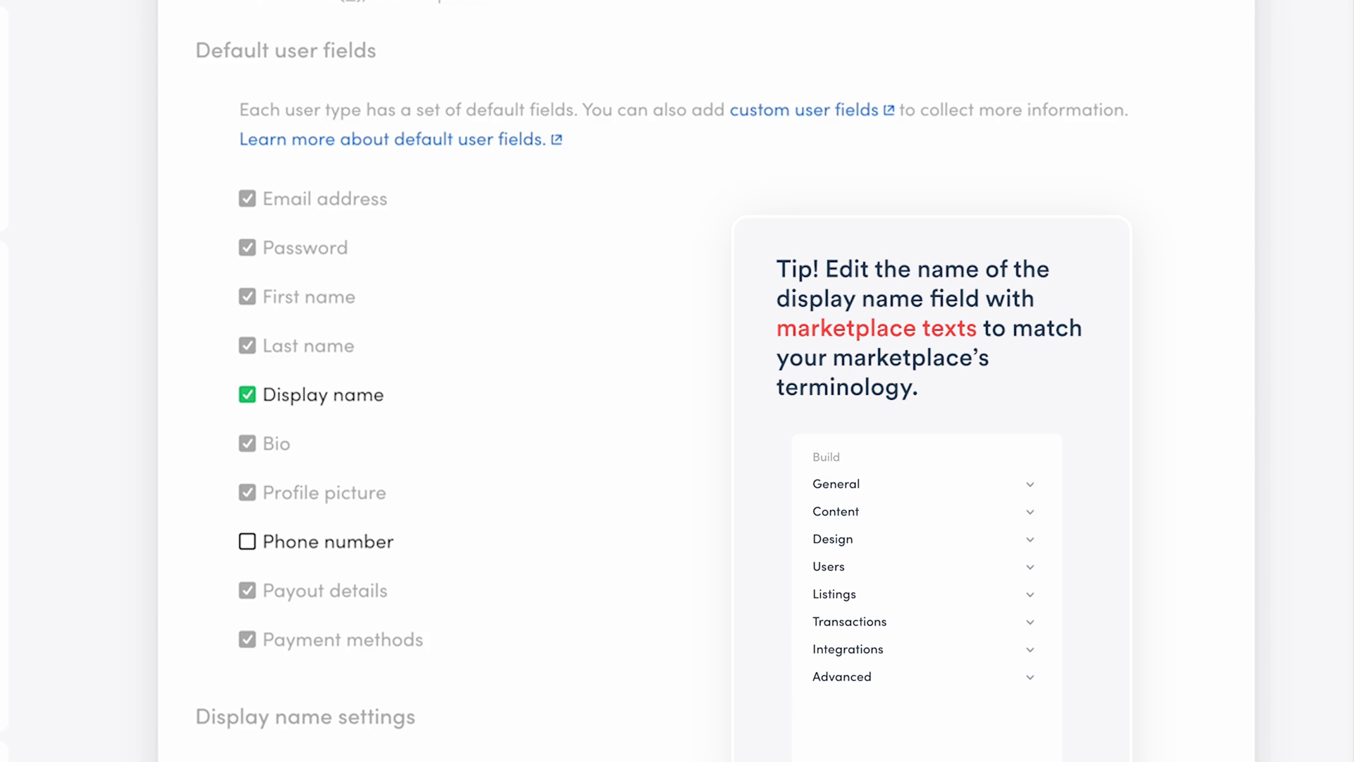
left_click(922, 510)
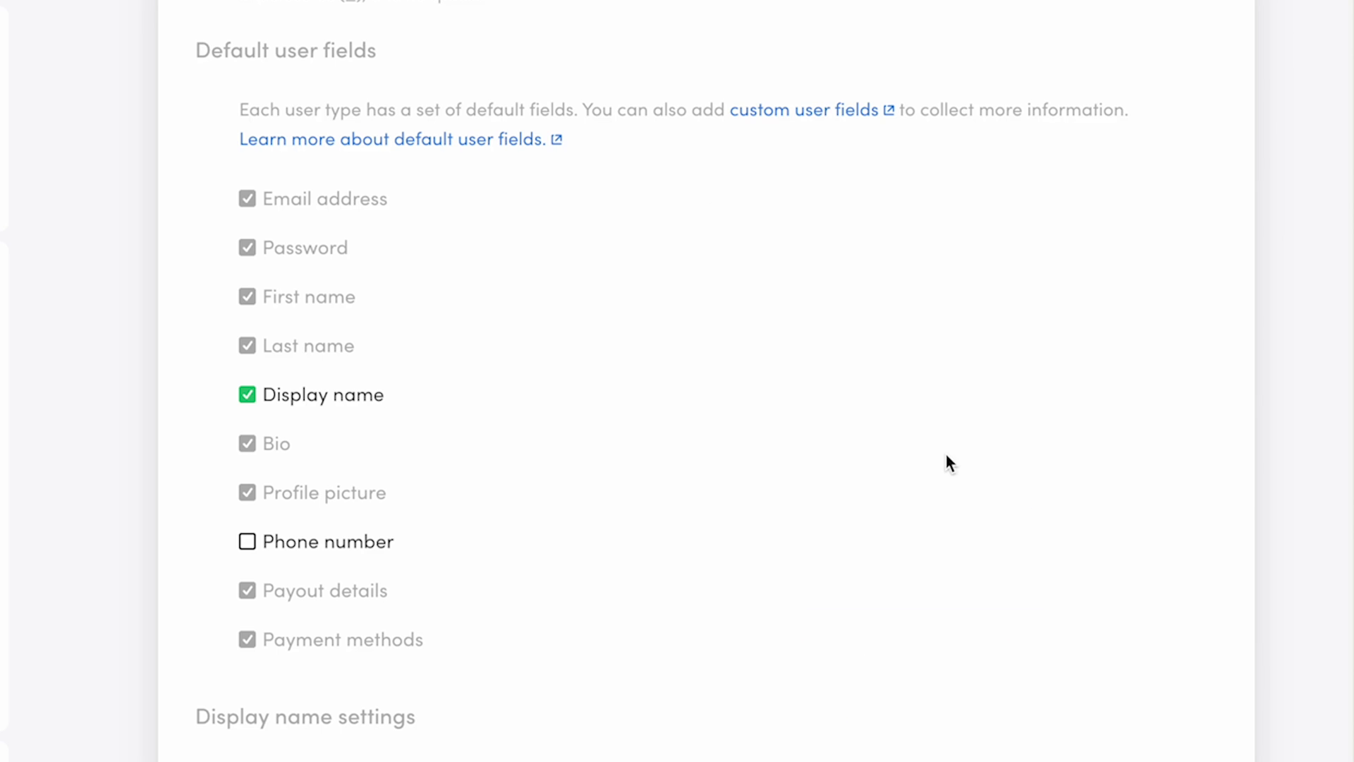
Add display name to the Bike owner signup form, leaving Make mandatory unticked
scroll("down", 3)
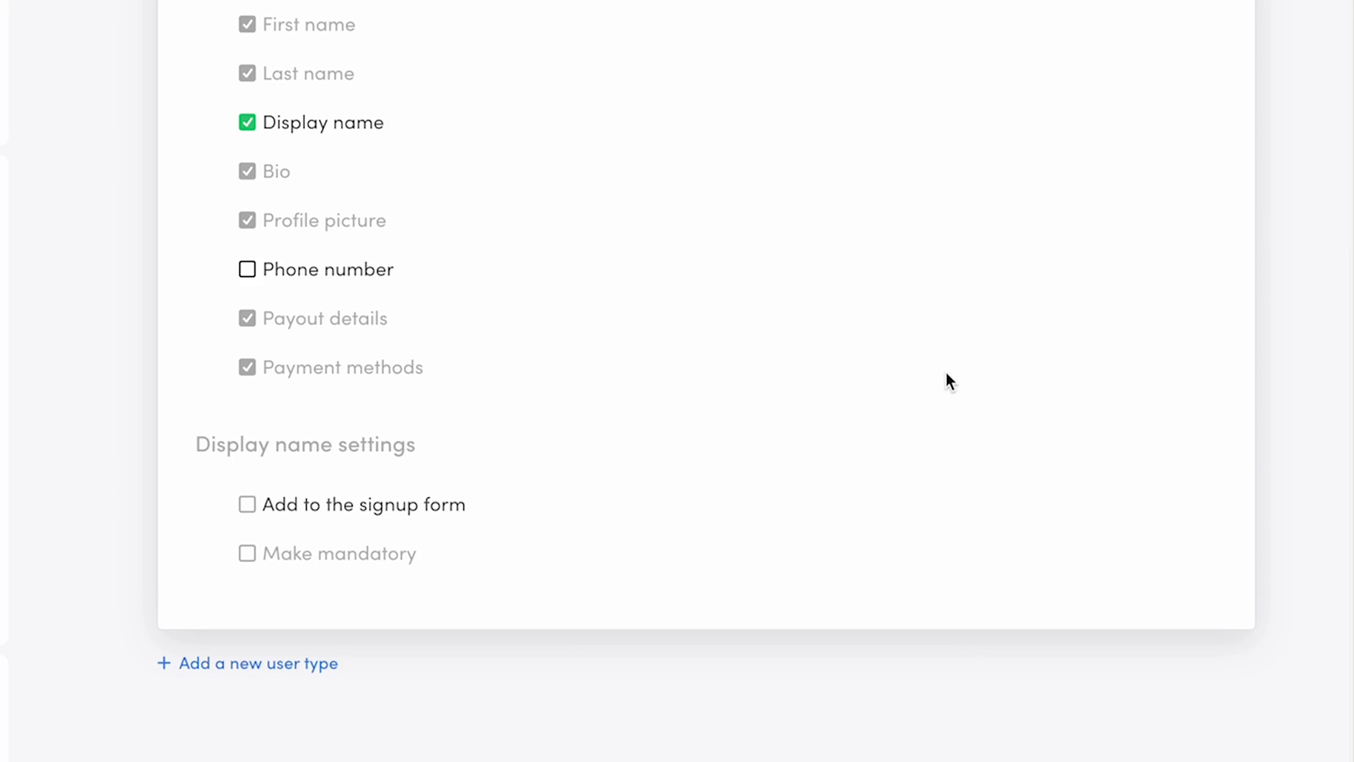
mouse_move(580, 419)
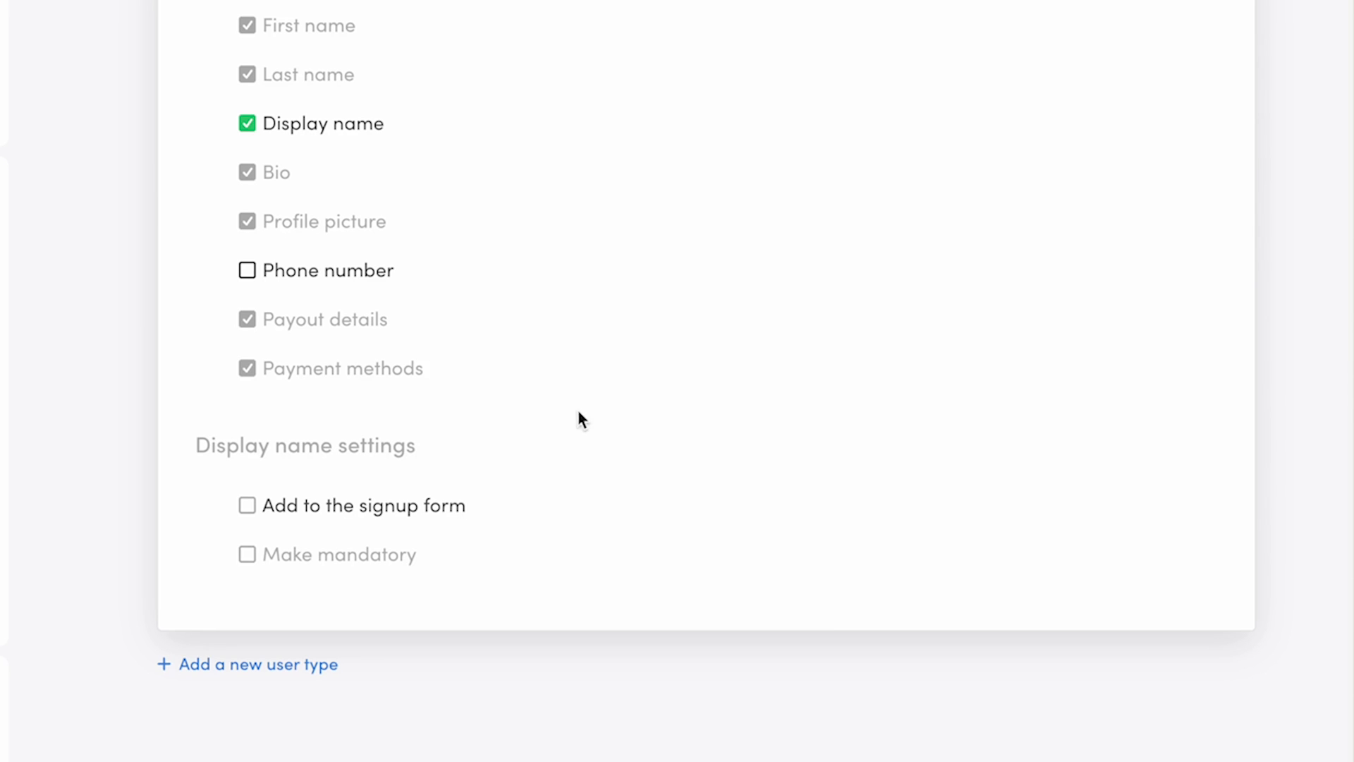
left_click(247, 505)
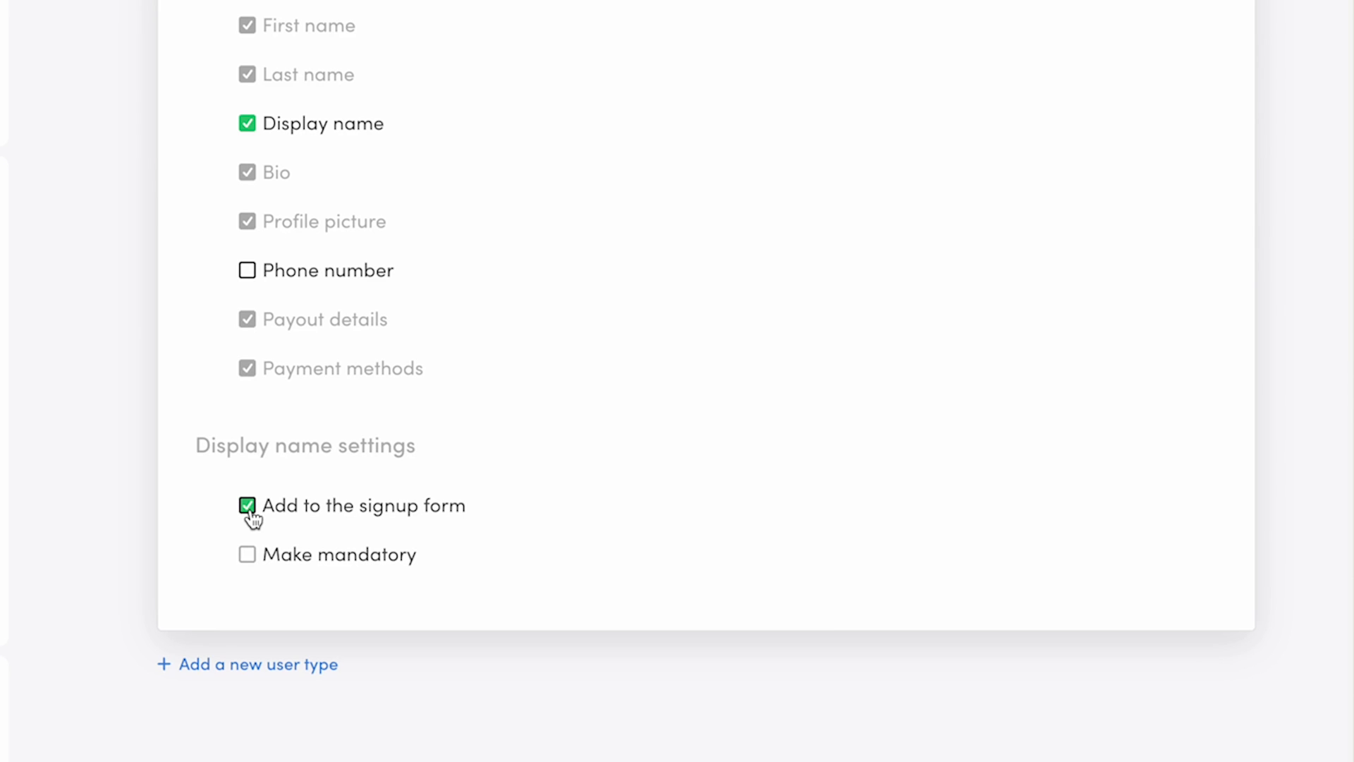
left_click(247, 554)
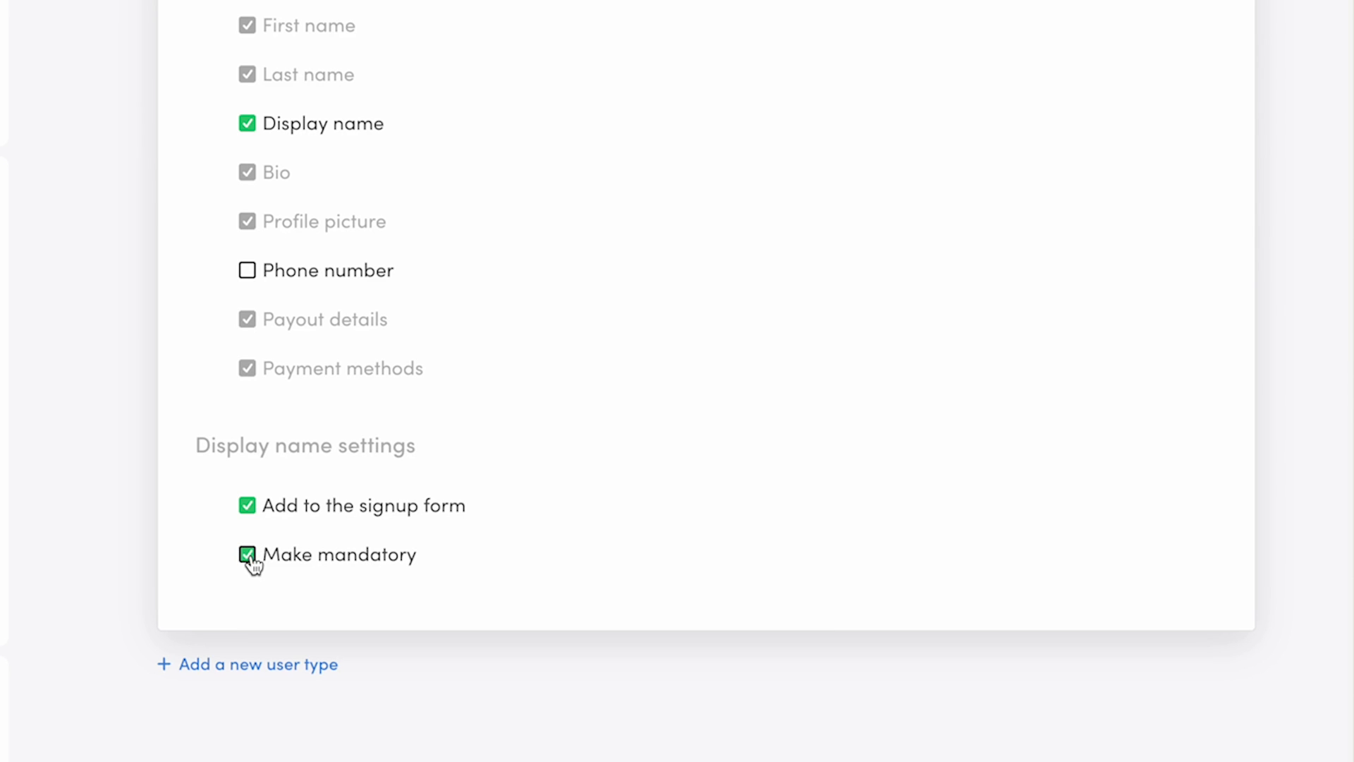
left_click(246, 554)
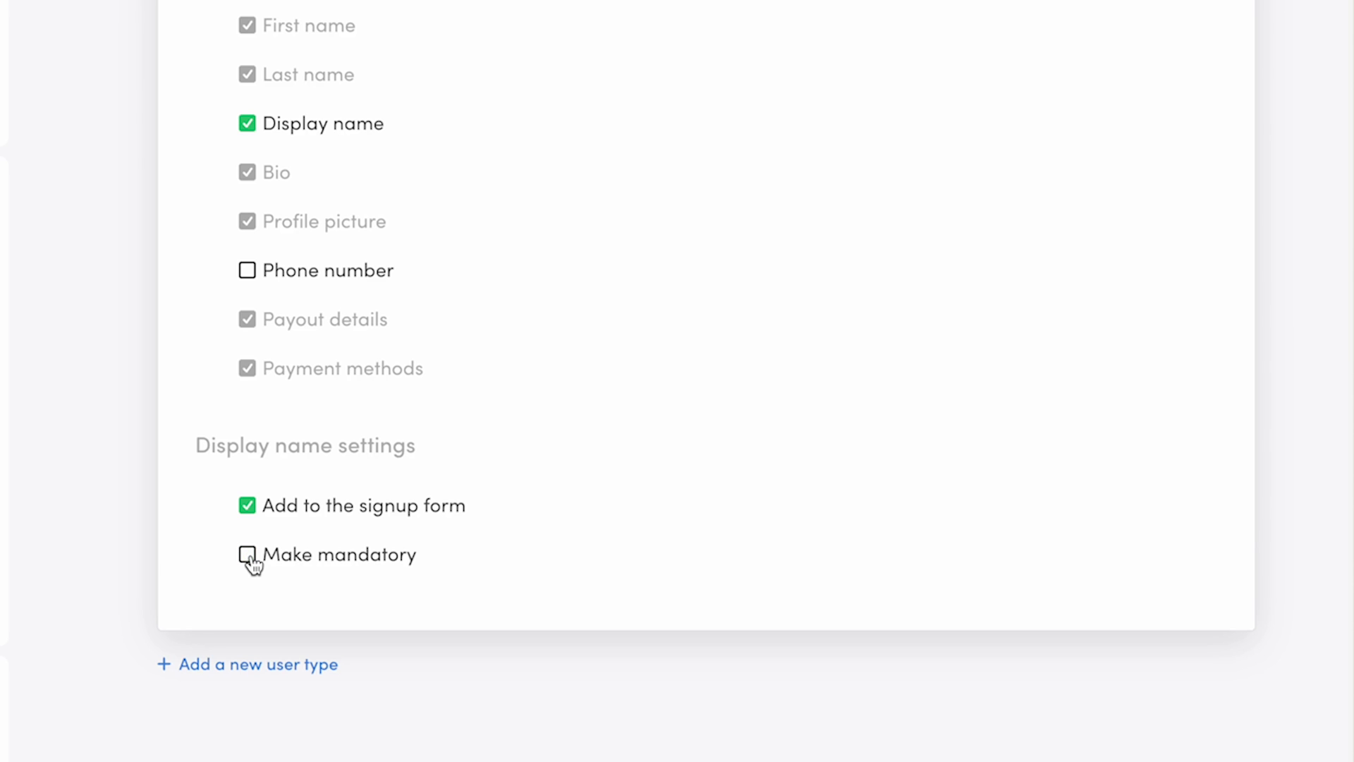
mouse_move(665, 398)
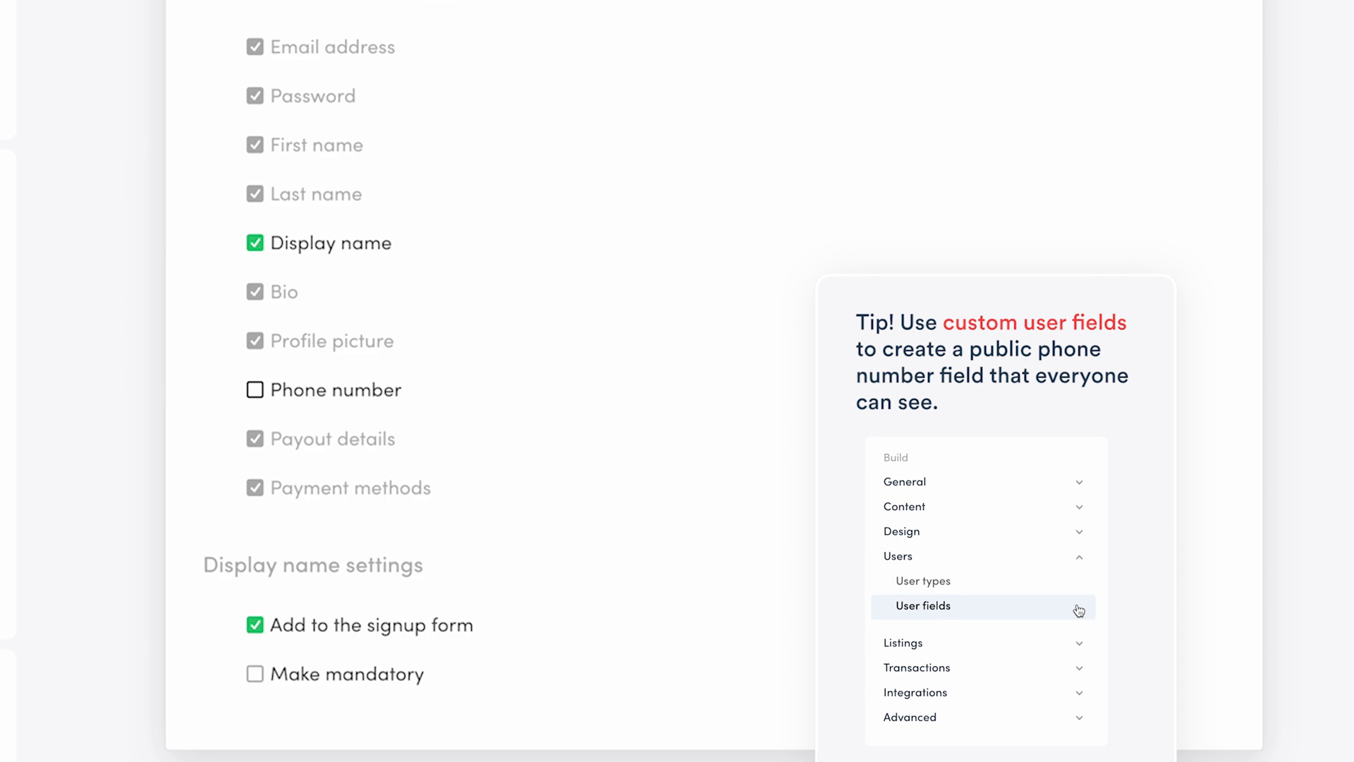
Re-enable Phone number and add it to the signup form as optional
left_click(254, 389)
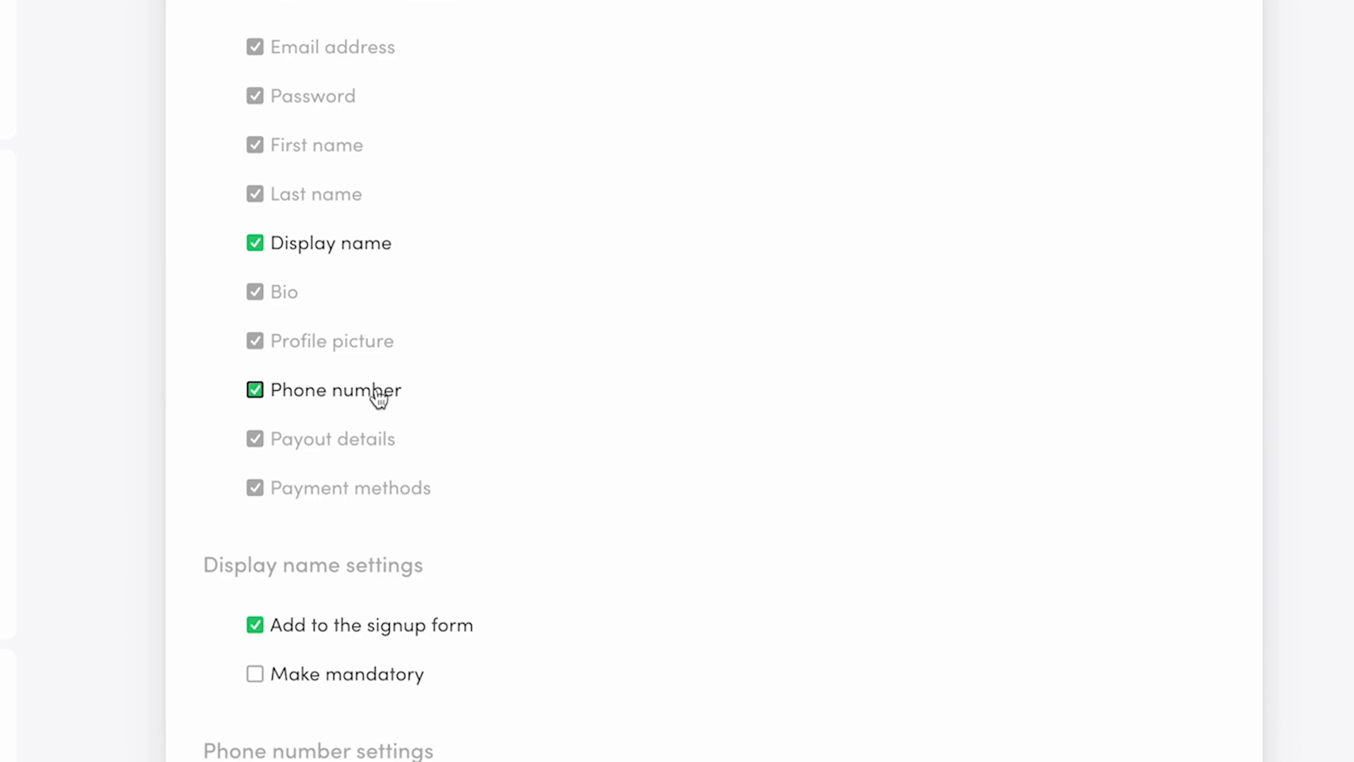
scroll("down", 3)
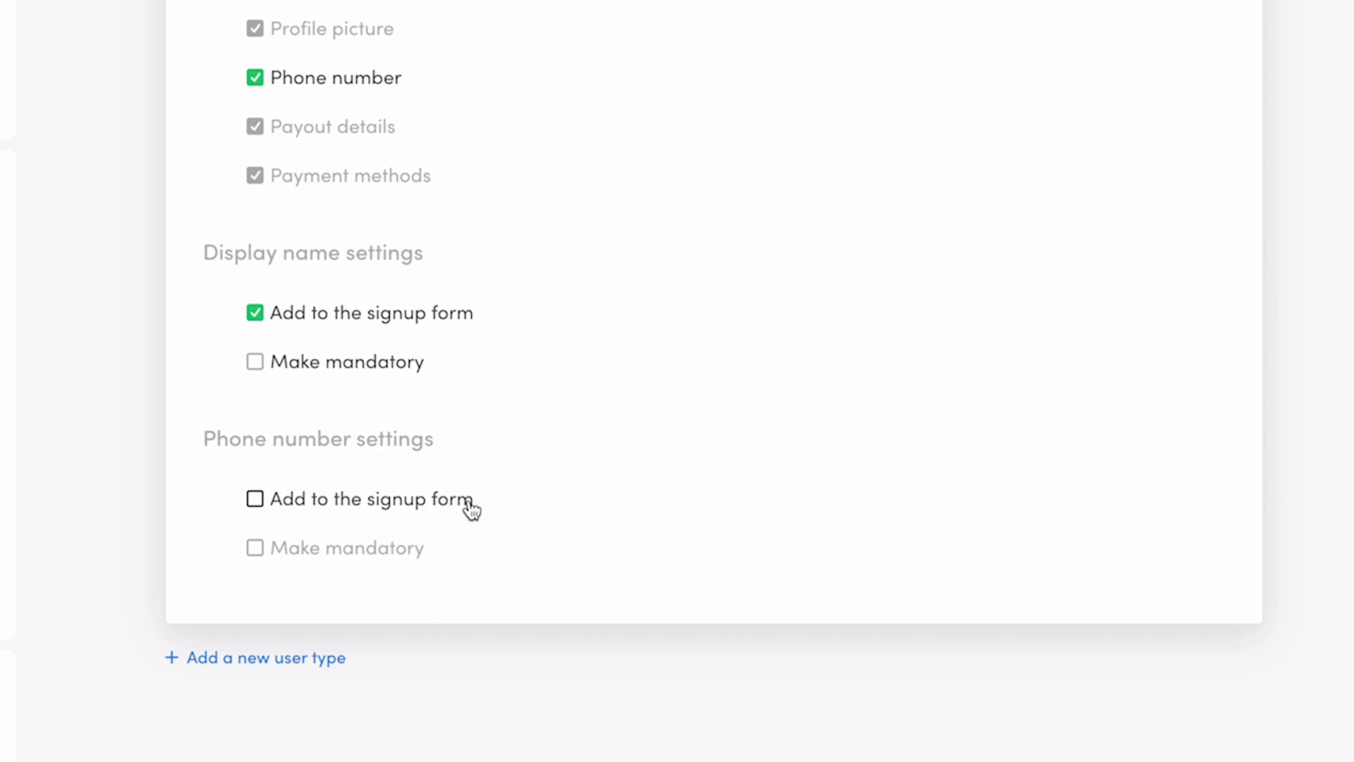
left_click(254, 499)
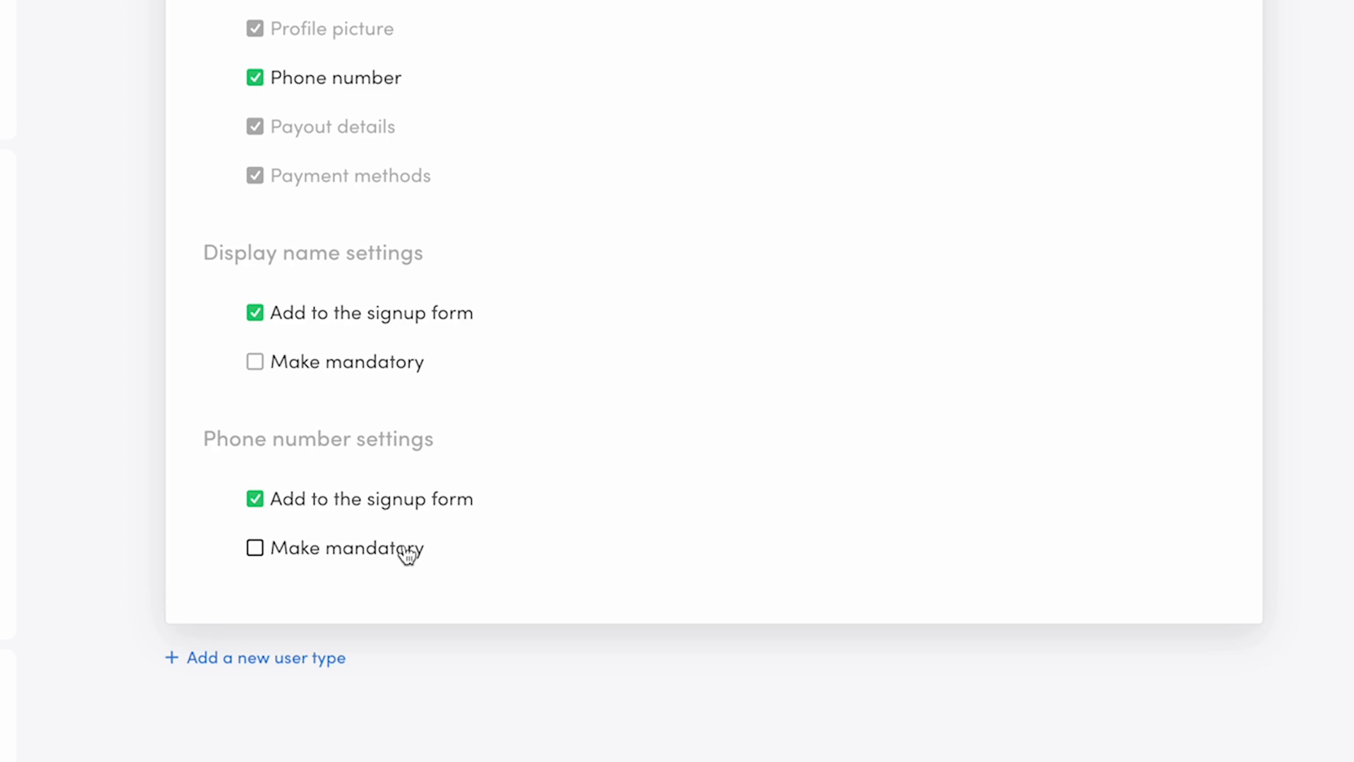
mouse_move(618, 541)
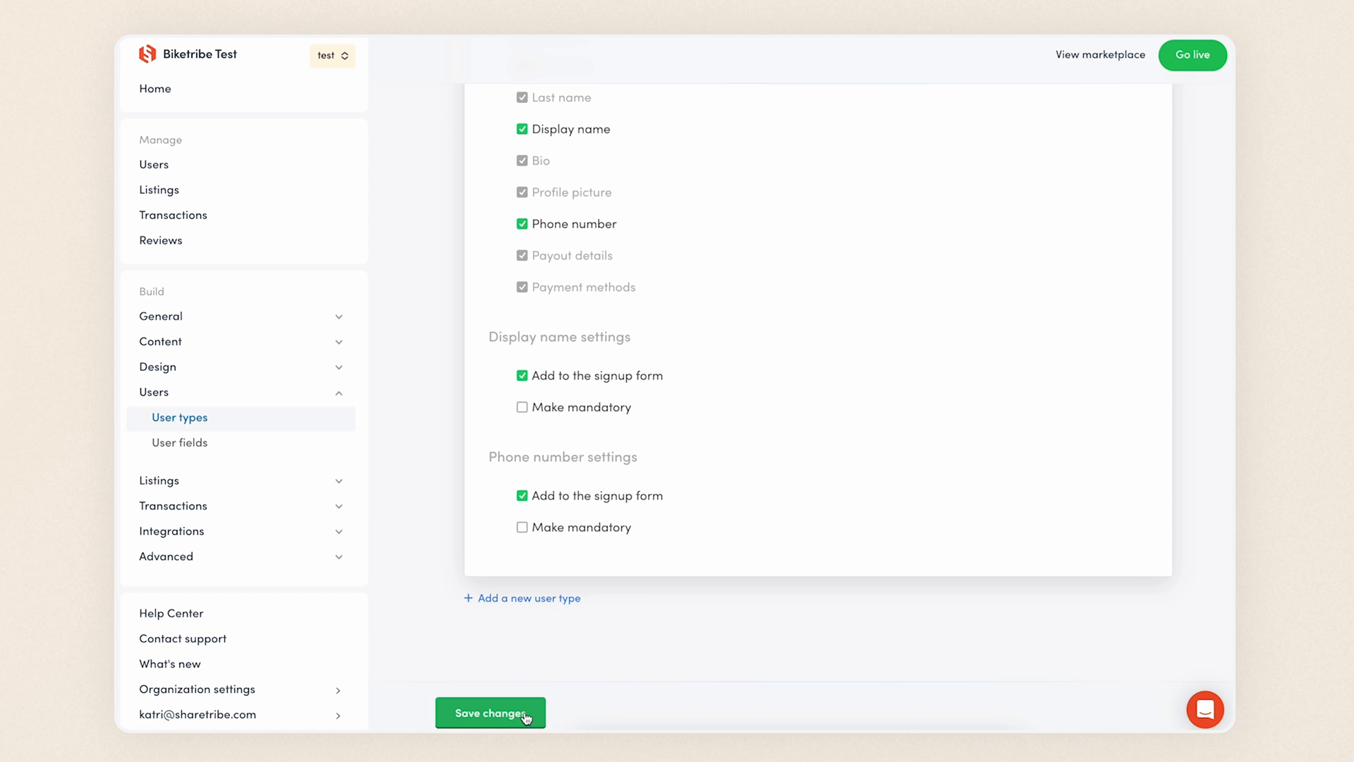
Save the Bike owner settings and add a new user type named 'Customer'
left_click(489, 712)
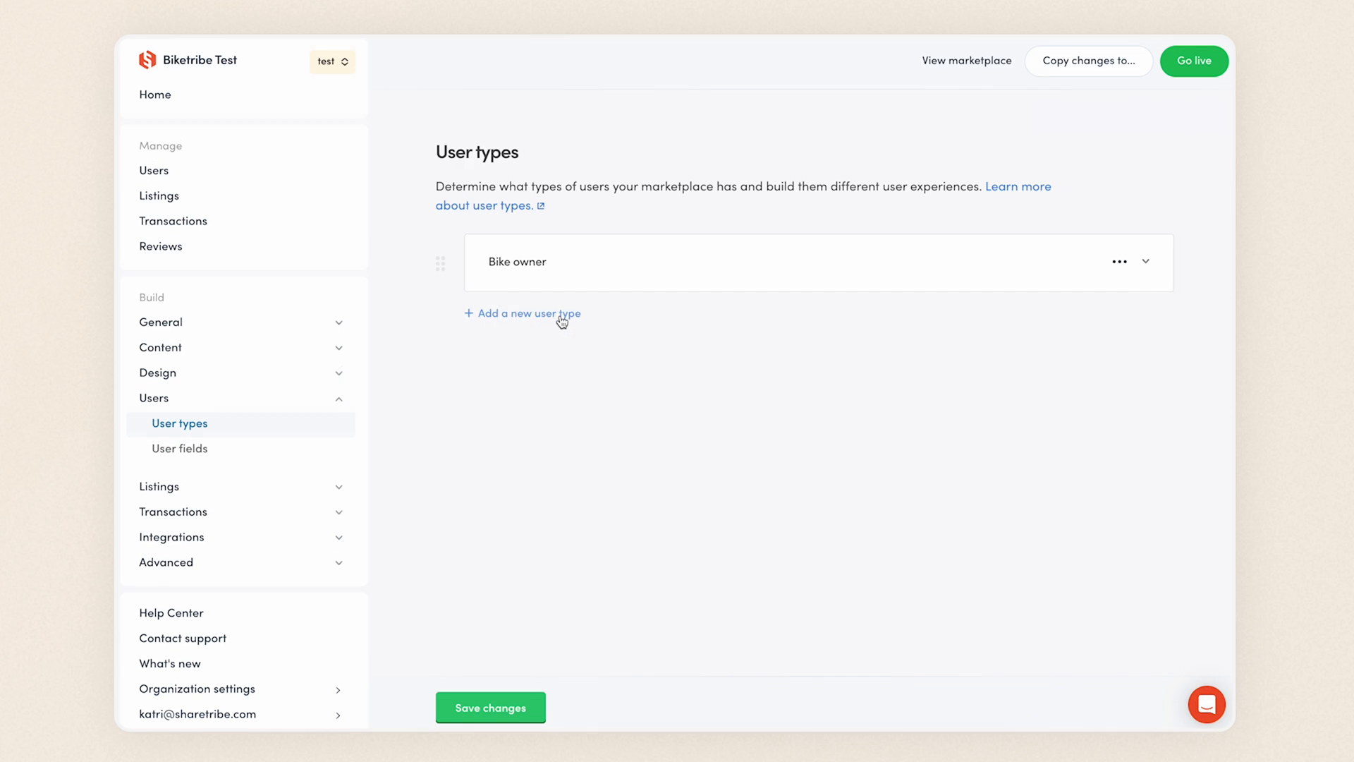
left_click(523, 313)
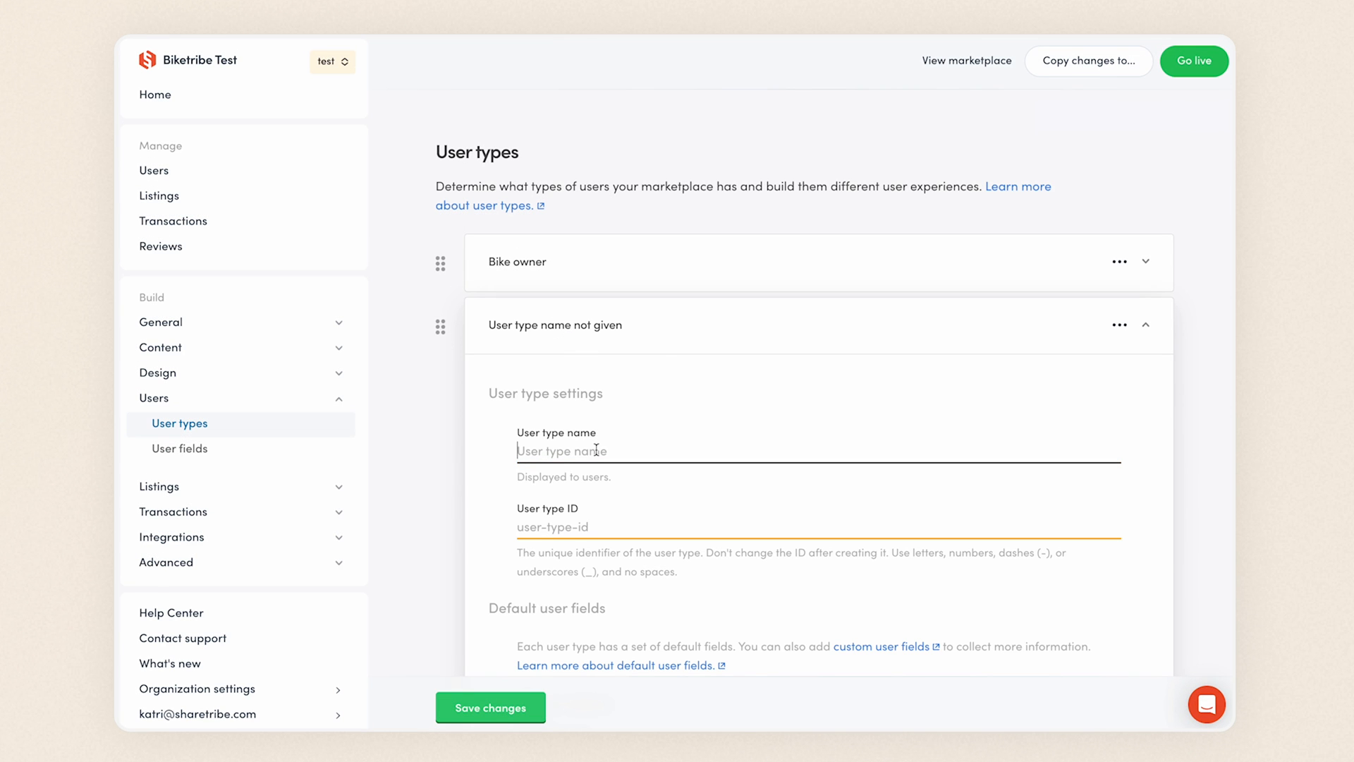
type("Customer")
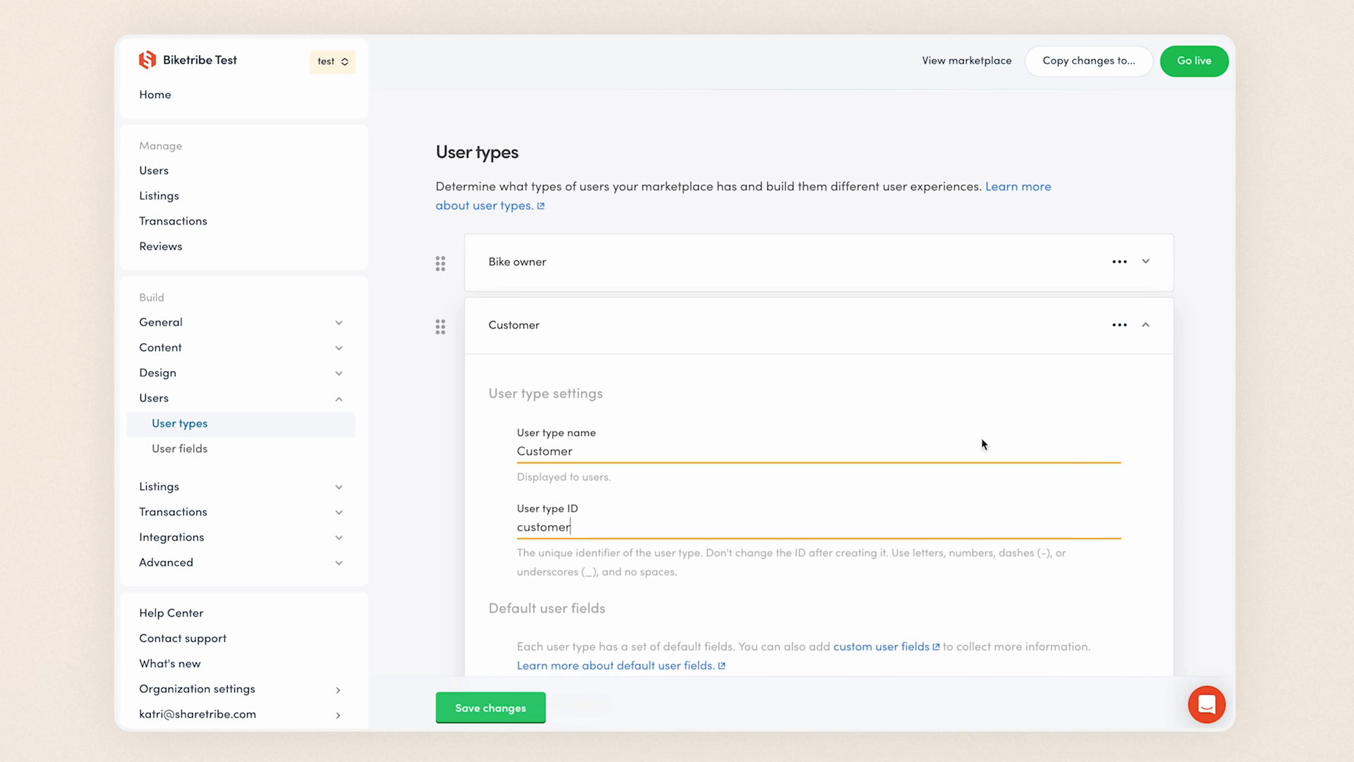
Turn off display name and phone number for Customer and save
scroll("down", 3)
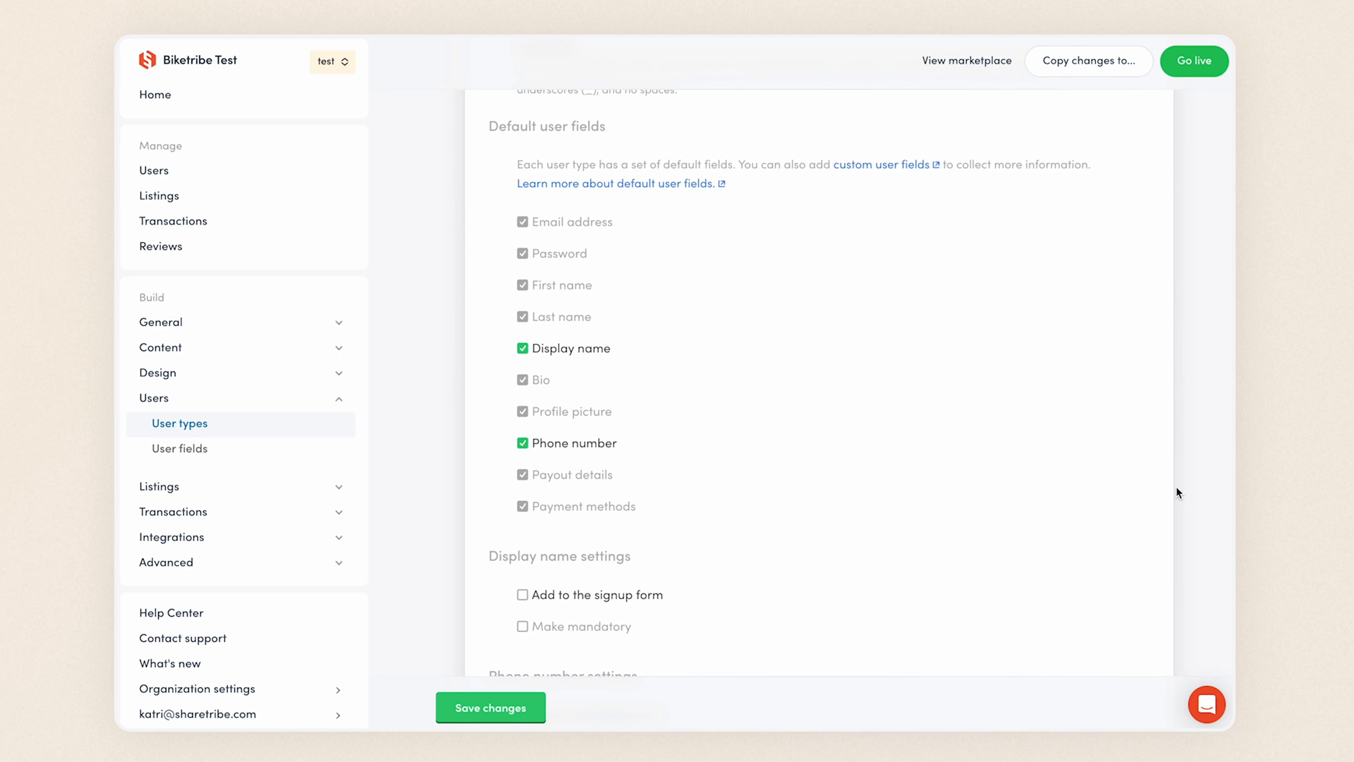
left_click(522, 348)
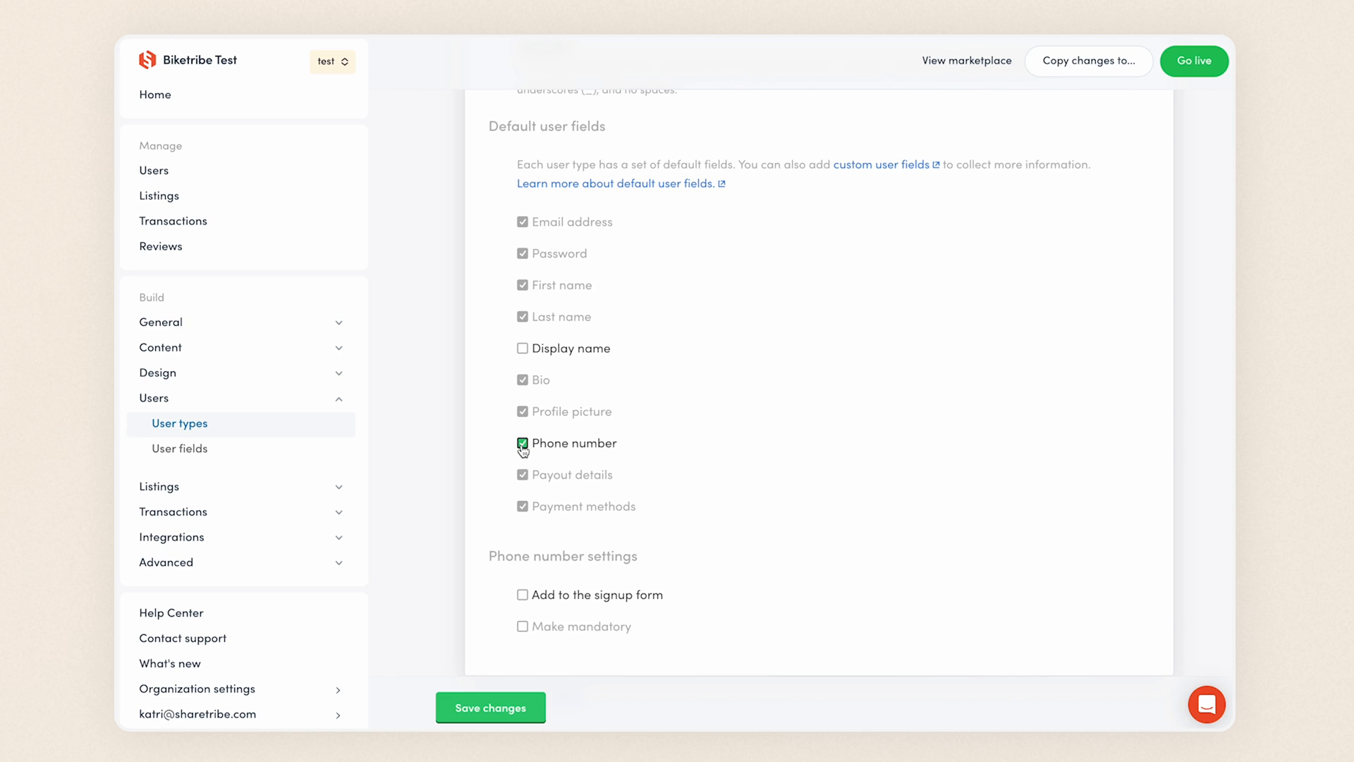
left_click(522, 443)
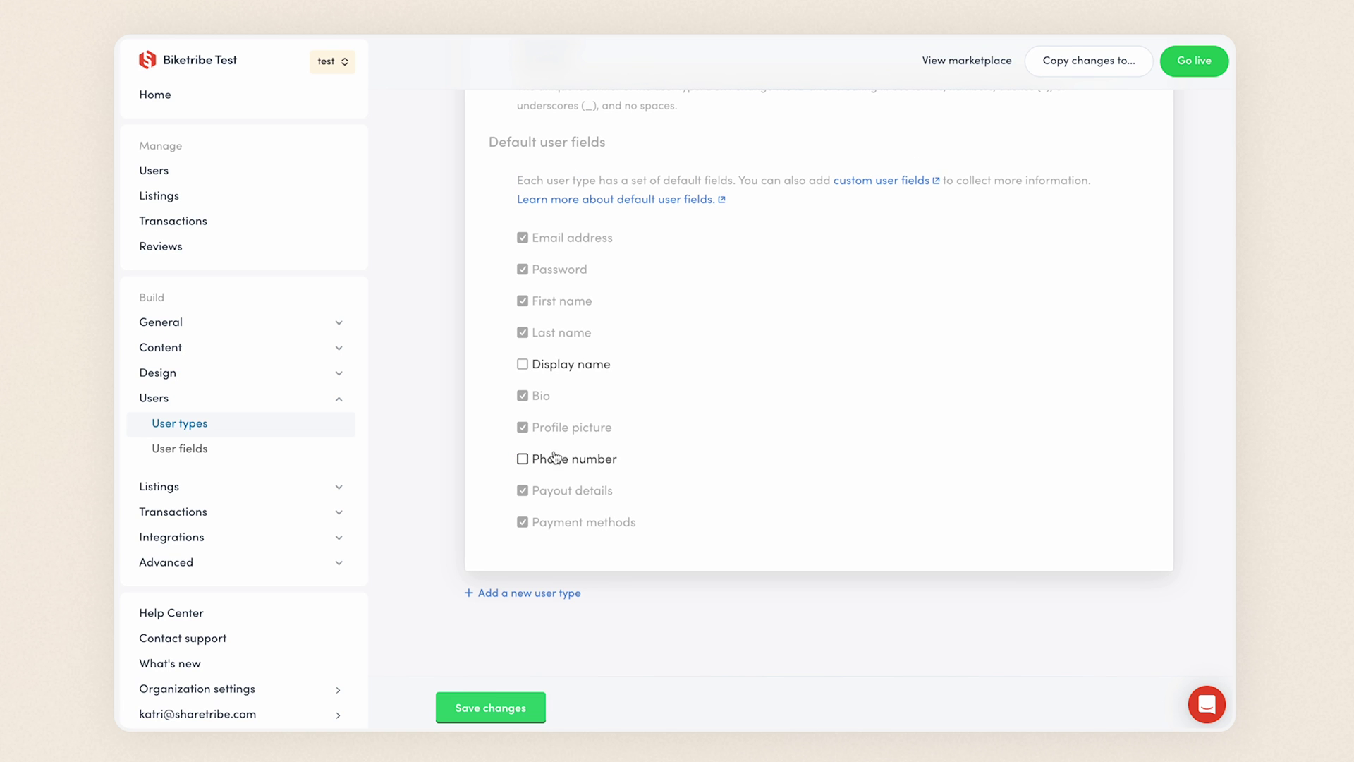
mouse_move(823, 501)
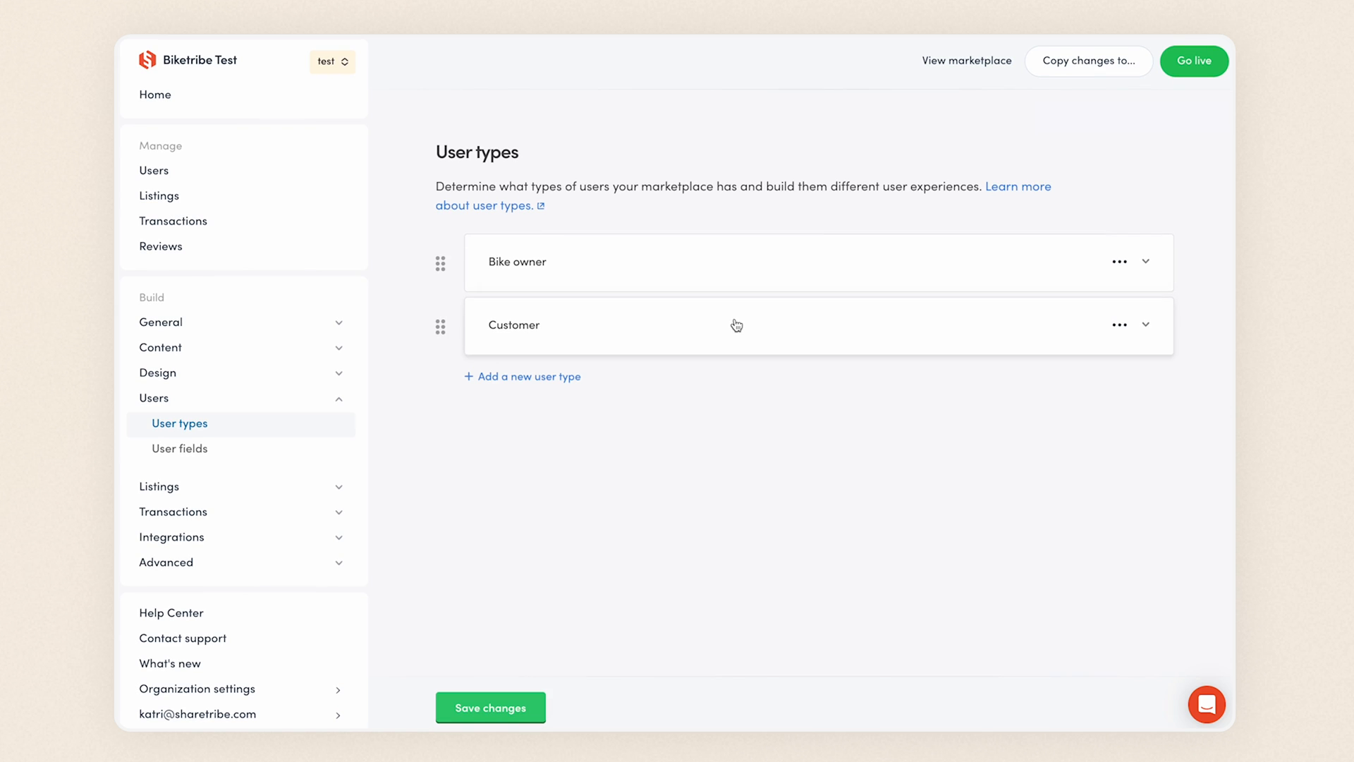
left_click(489, 708)
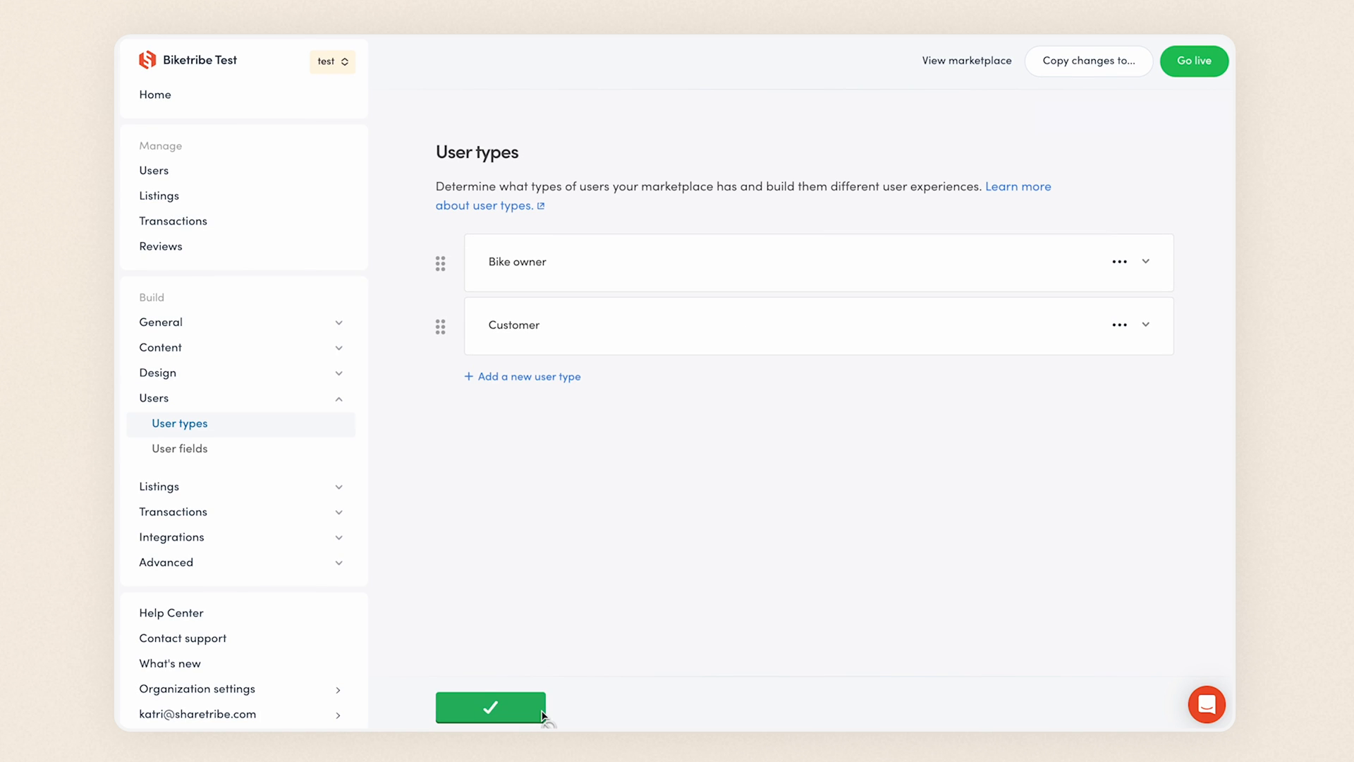
Confirm the saved user types and open the User fields settings page
left_click(491, 707)
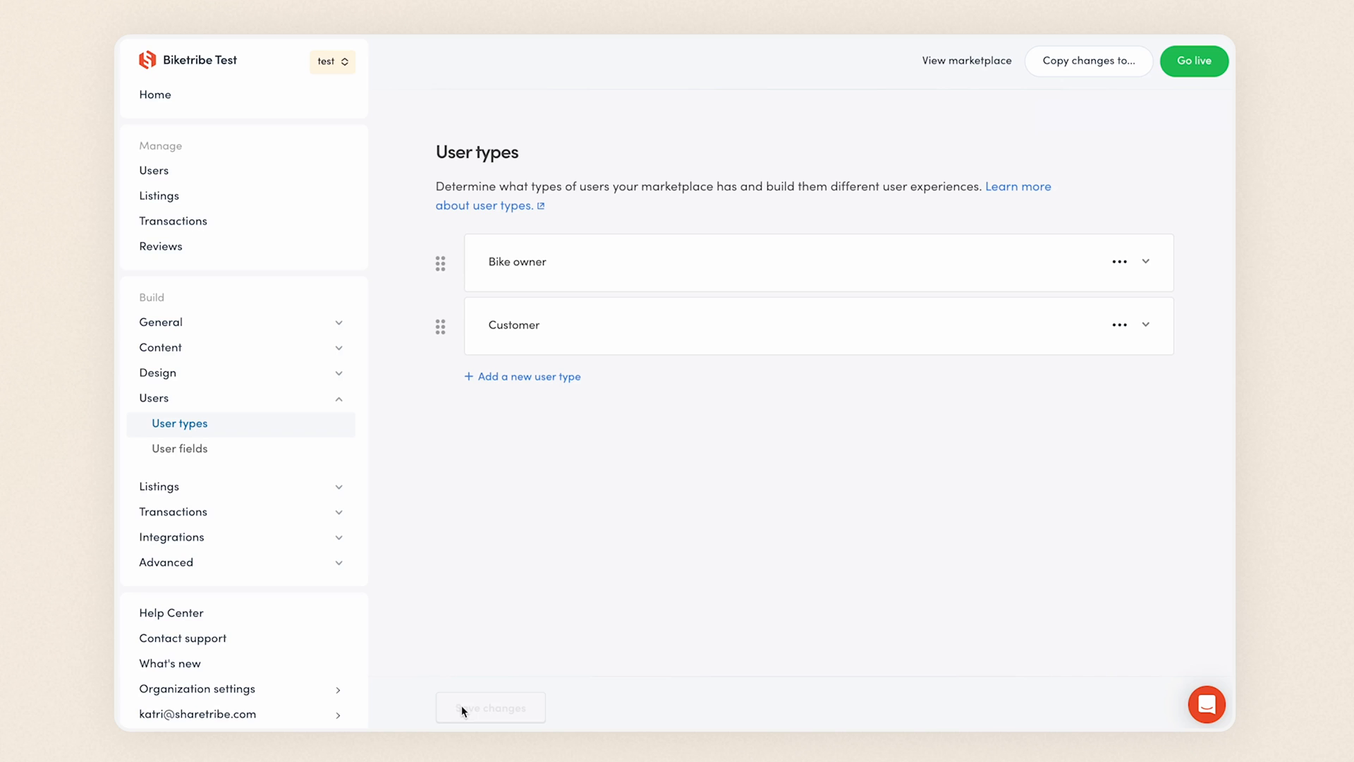
mouse_move(524, 201)
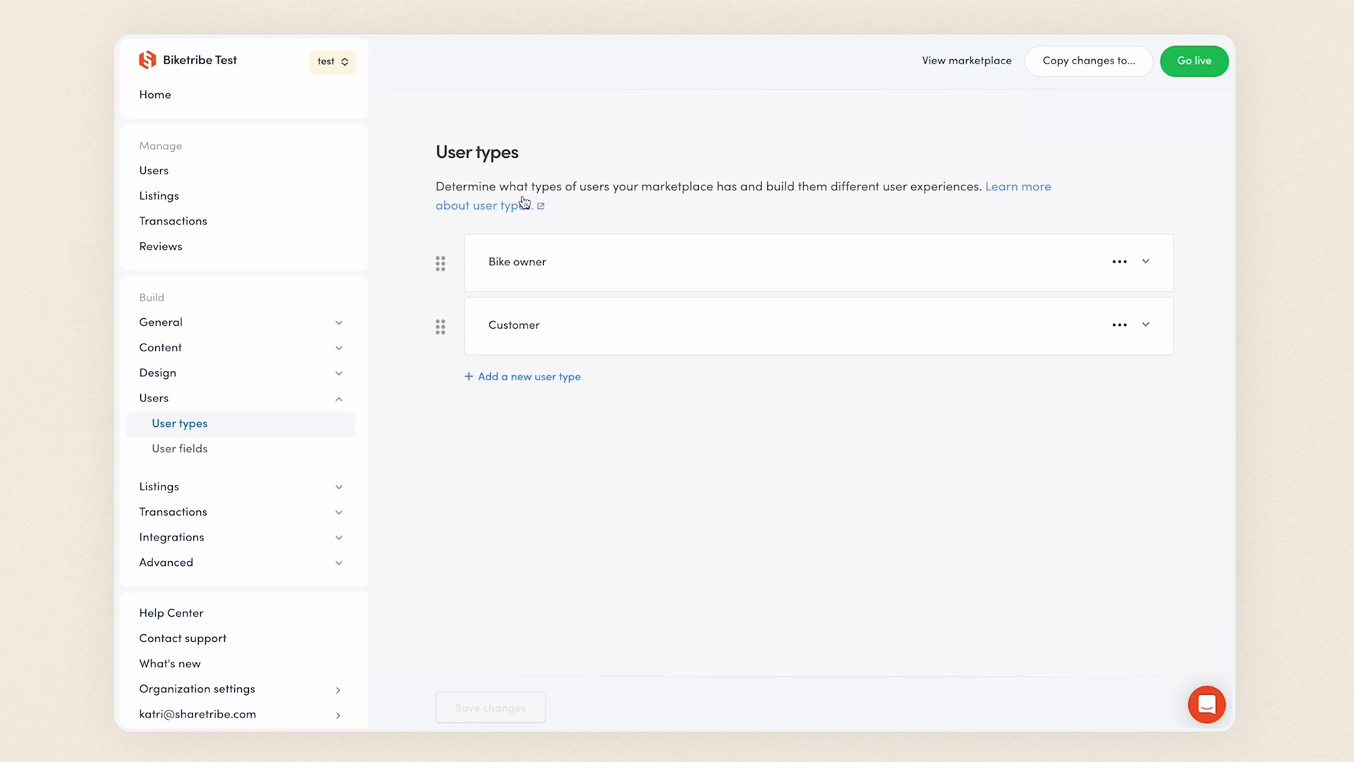
left_click(180, 449)
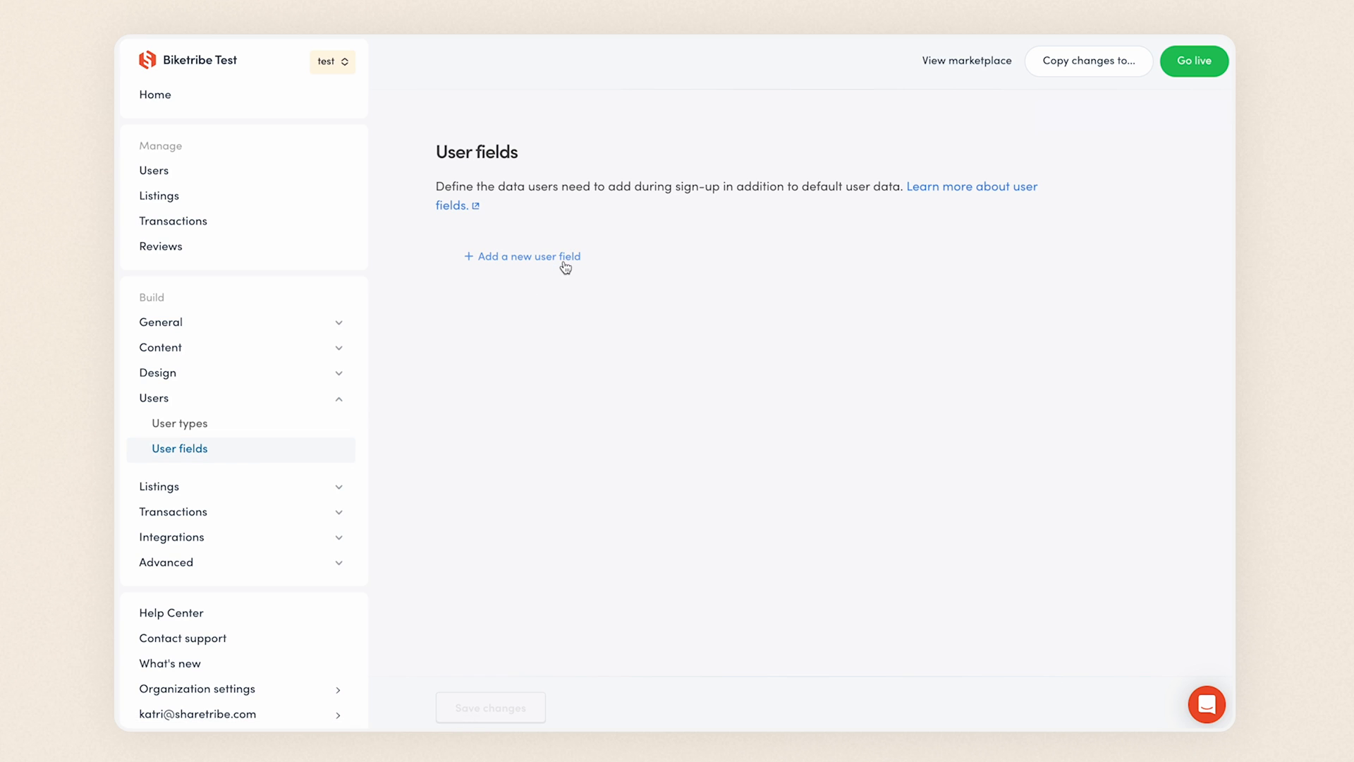
Start a new user field limited to specific user types and add a user type ID
left_click(522, 256)
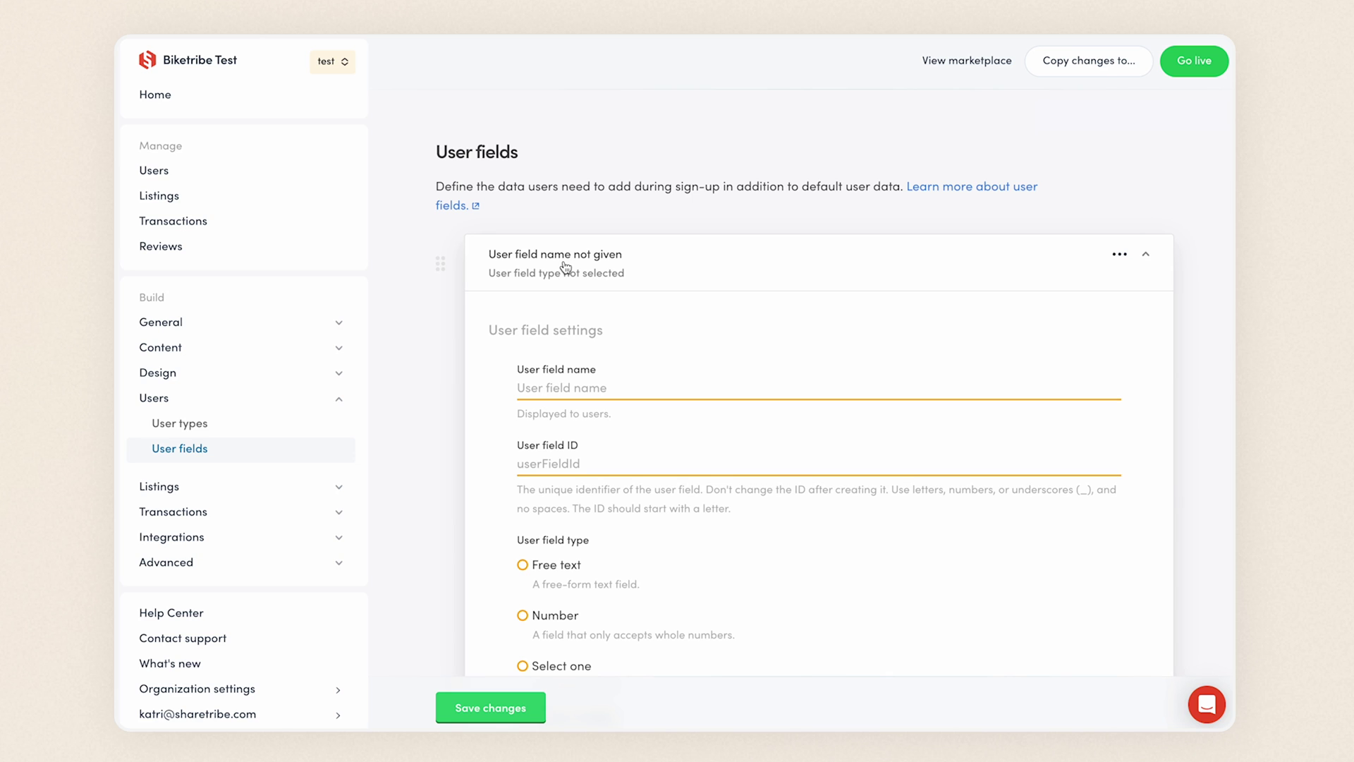
mouse_move(621, 267)
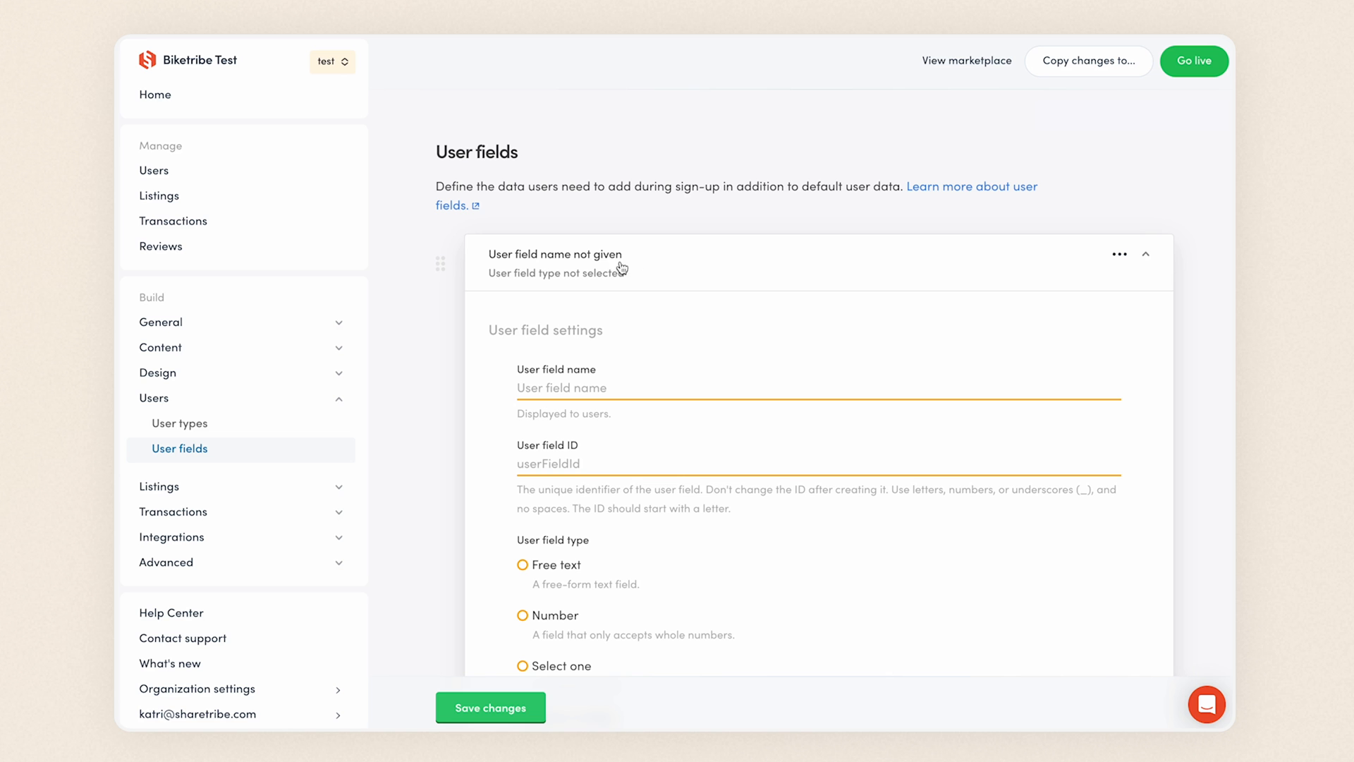
scroll("down", 3)
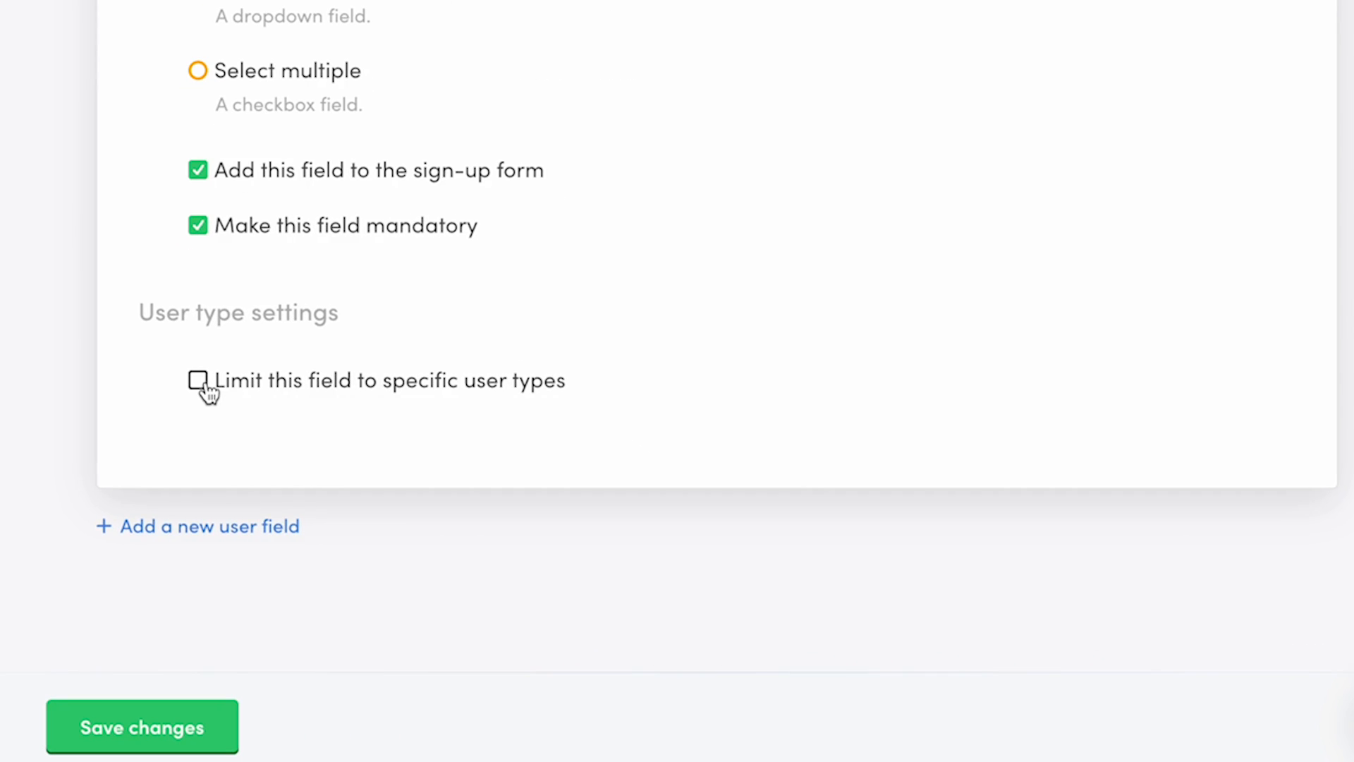
left_click(198, 380)
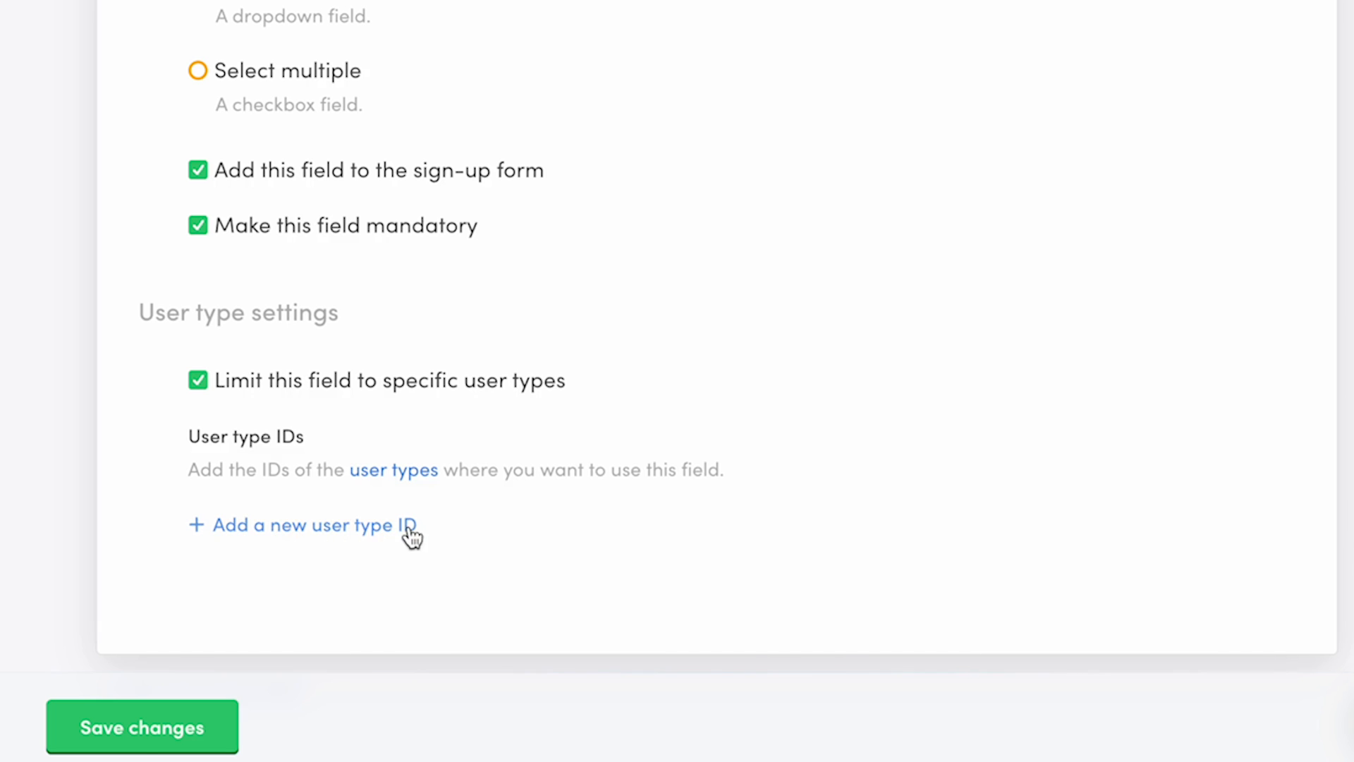
left_click(300, 524)
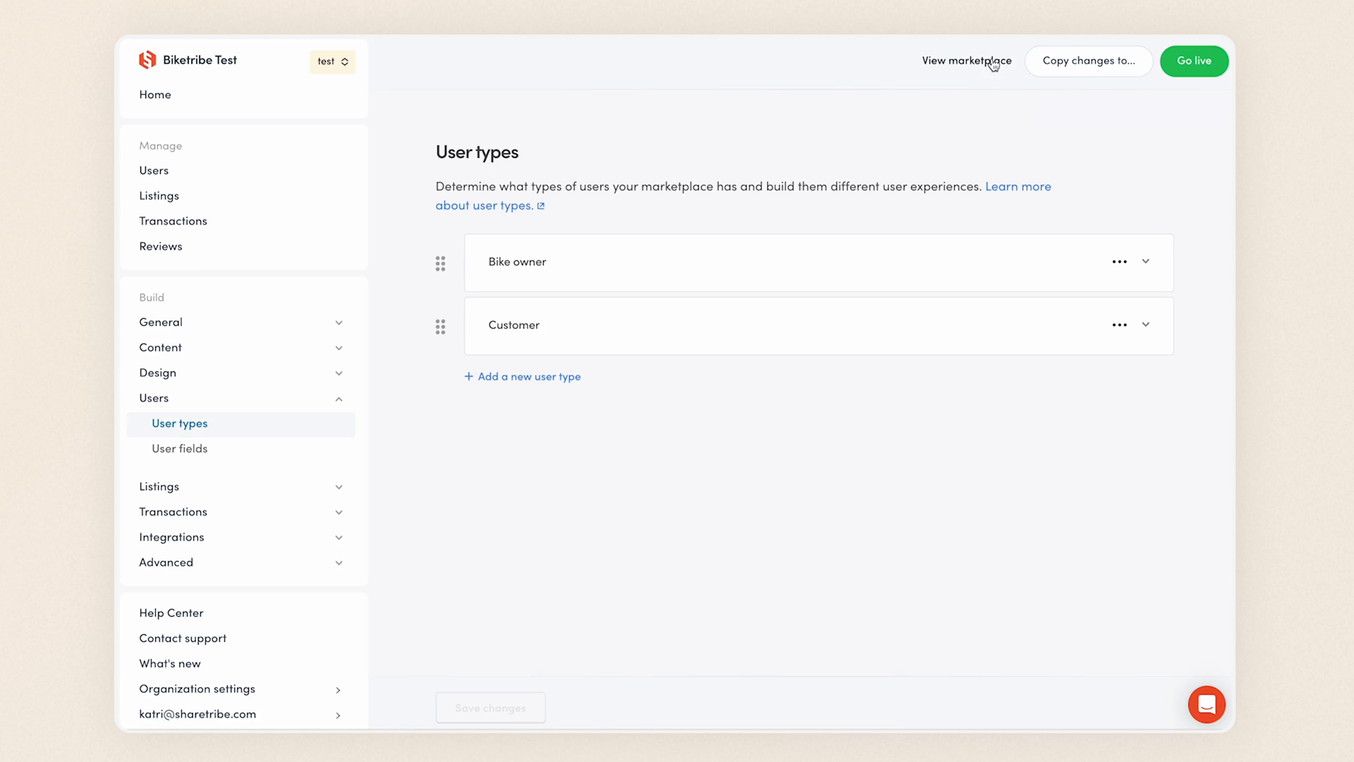
On the Biketribe signup form, select Bike owner, then switch the user type to Customer
left_click(966, 60)
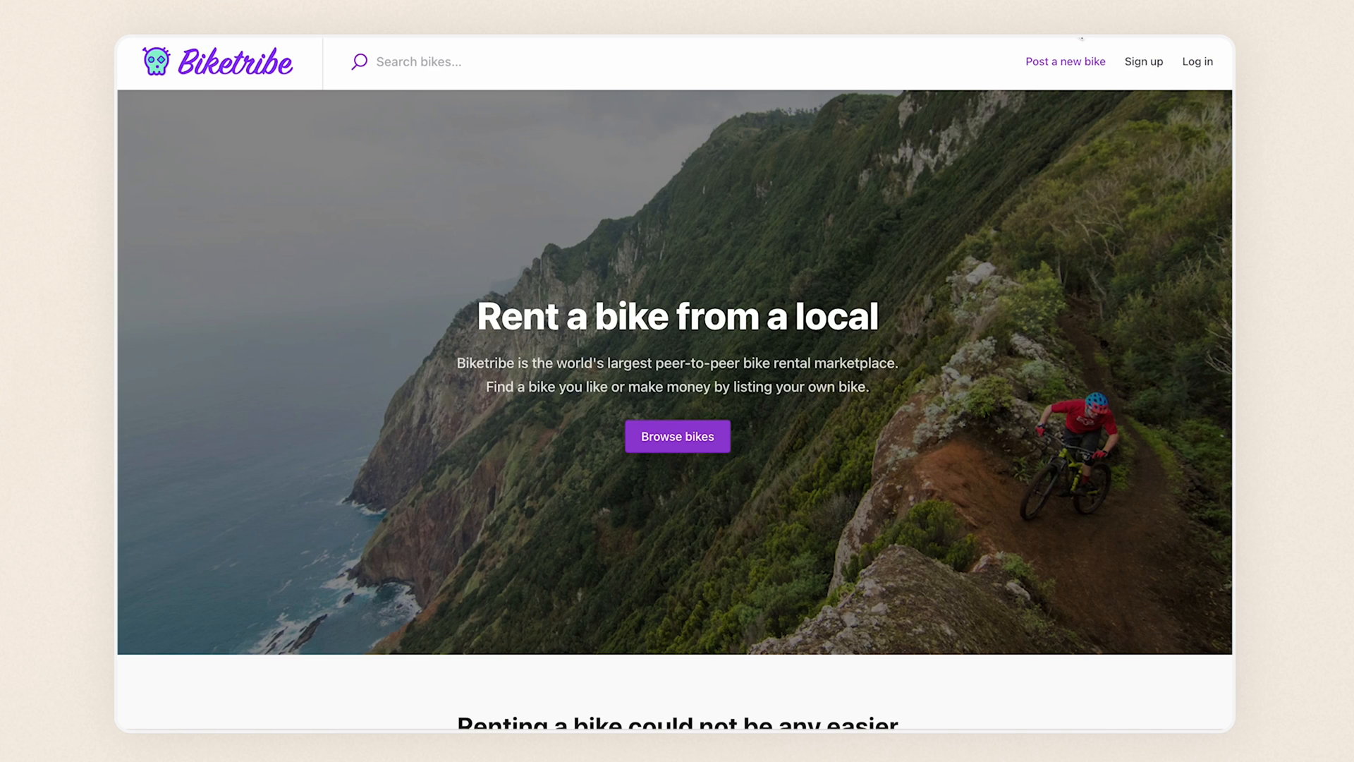
left_click(1143, 61)
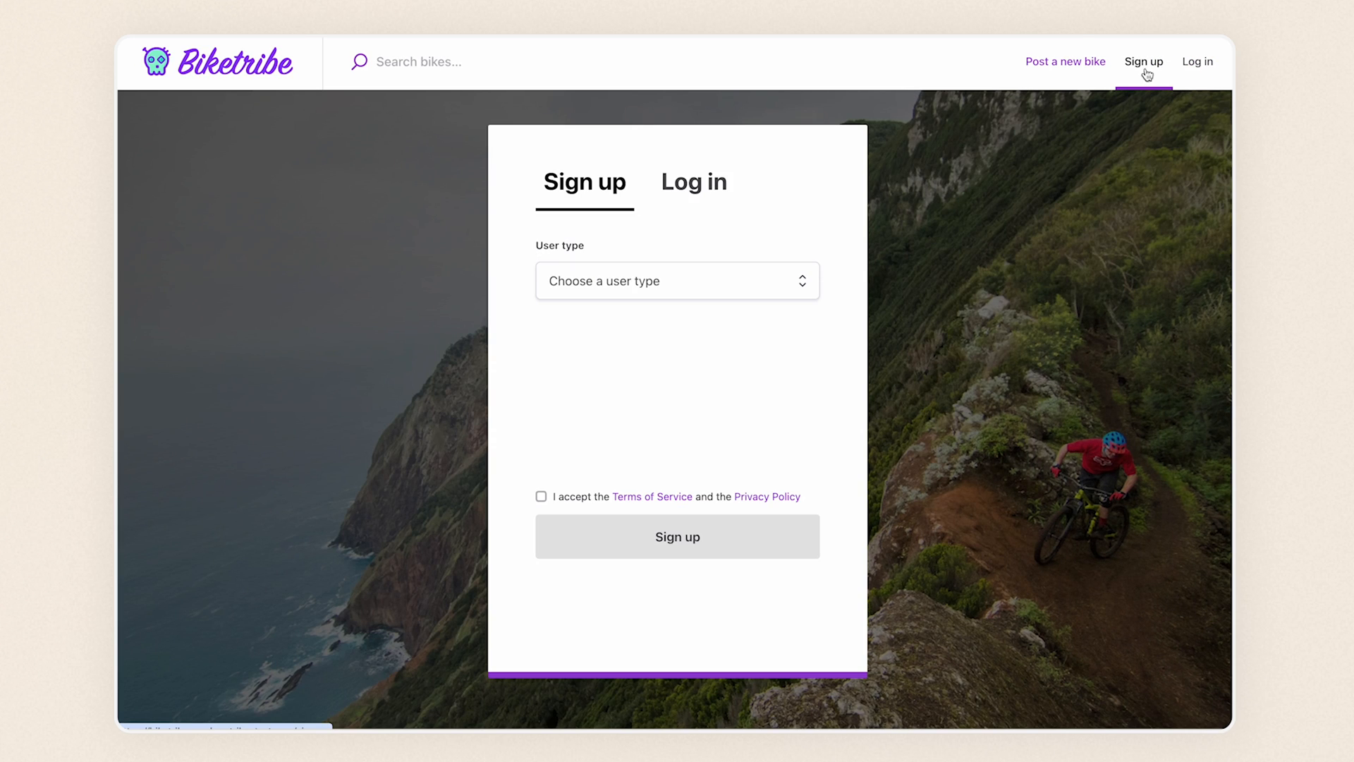
left_click(677, 280)
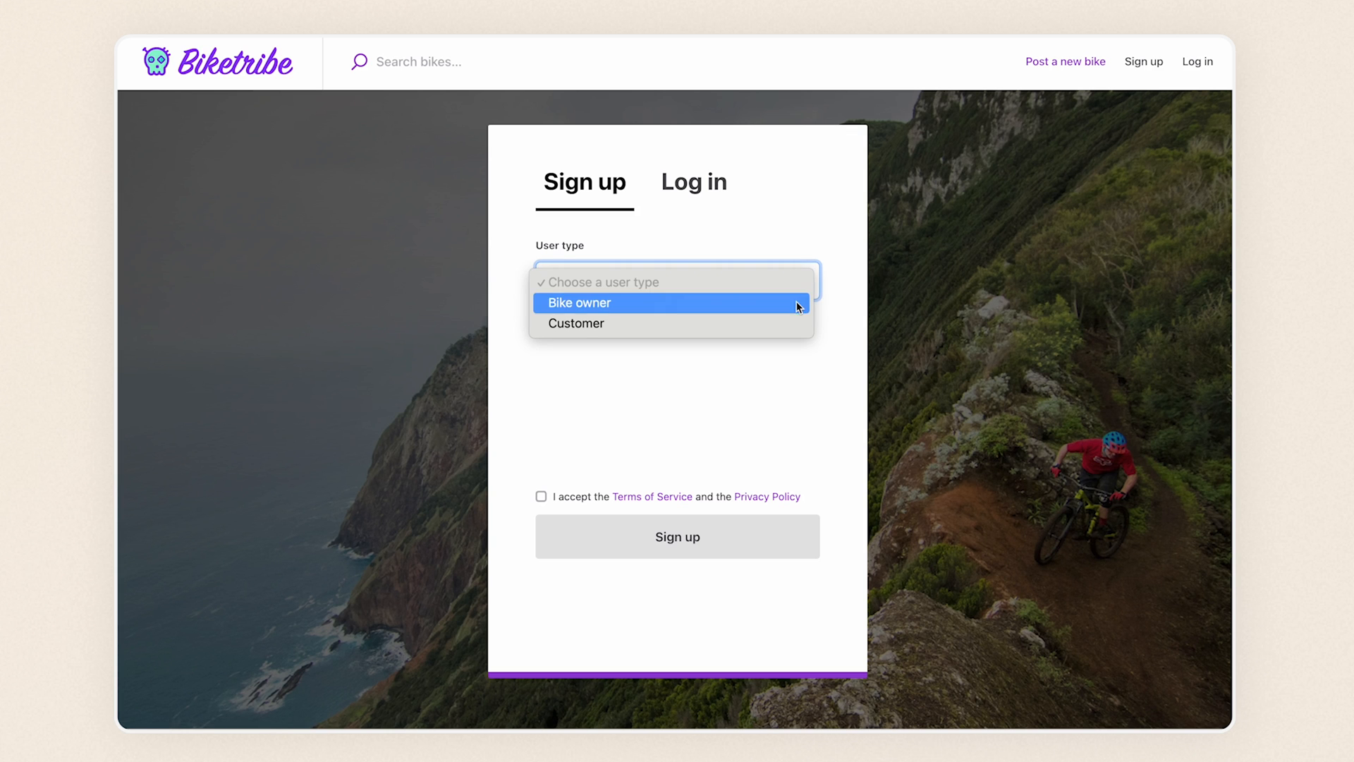
left_click(579, 303)
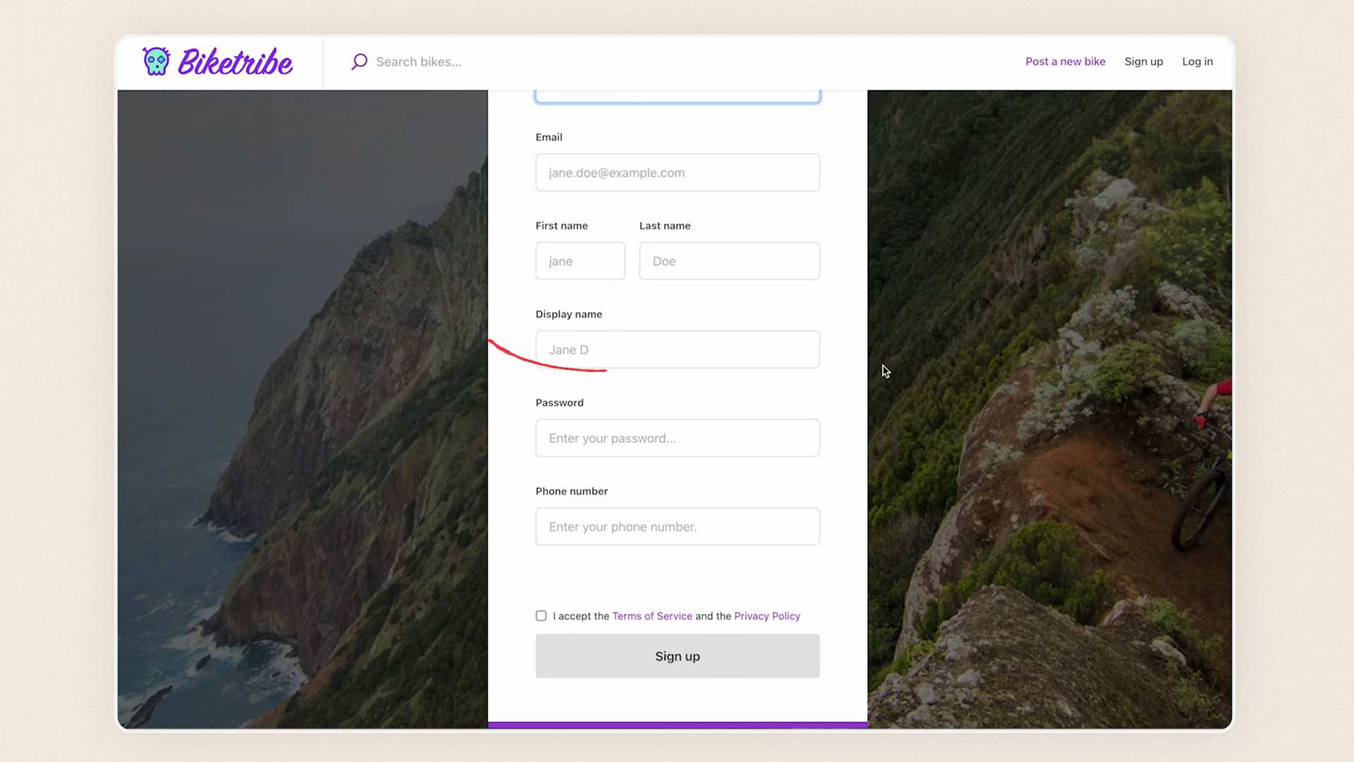
scroll("up", 3)
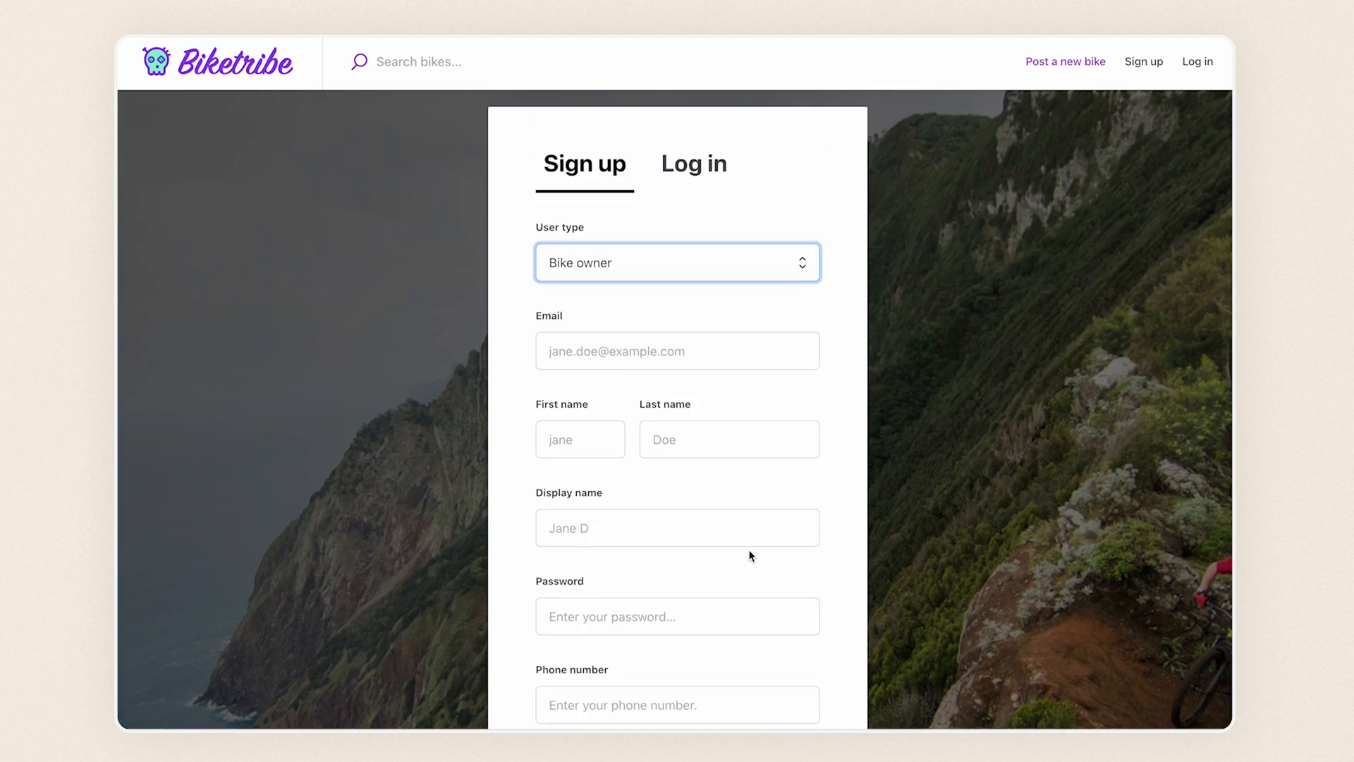
left_click(677, 262)
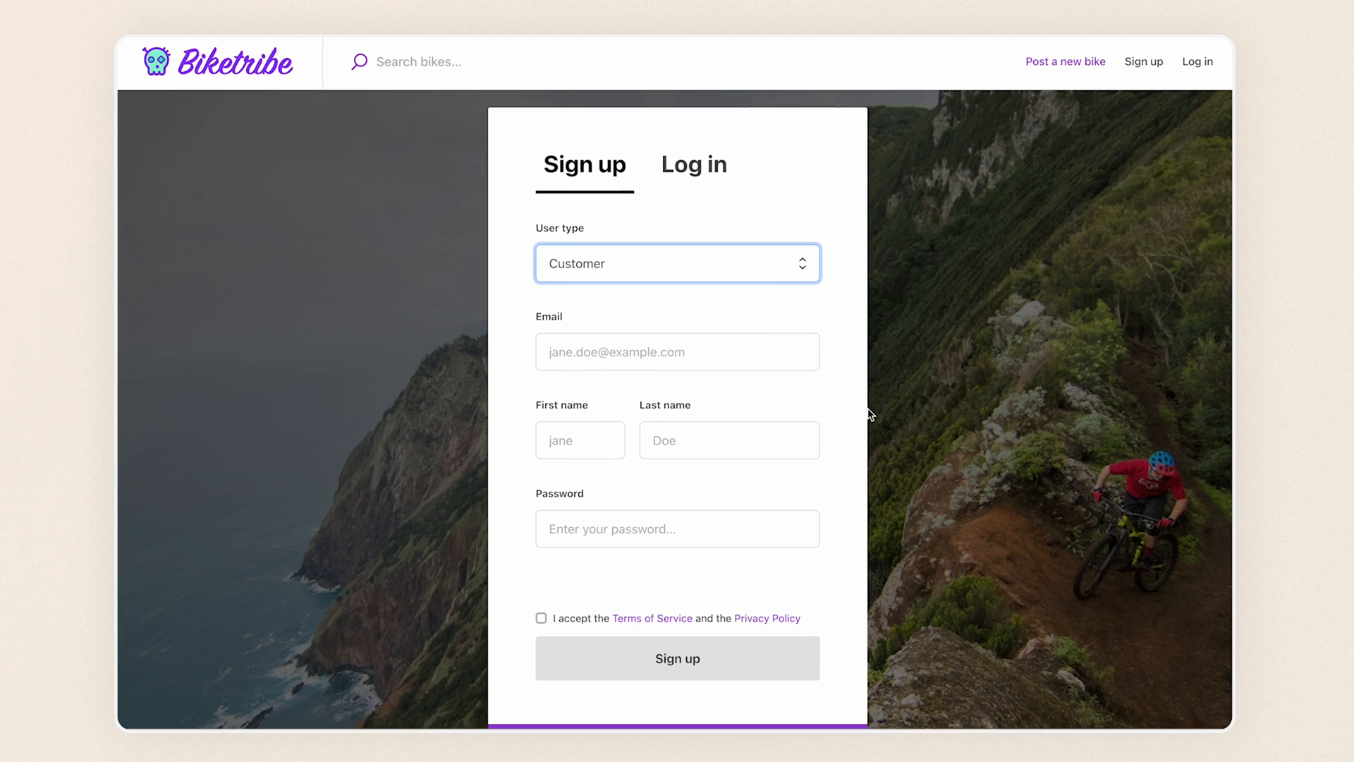